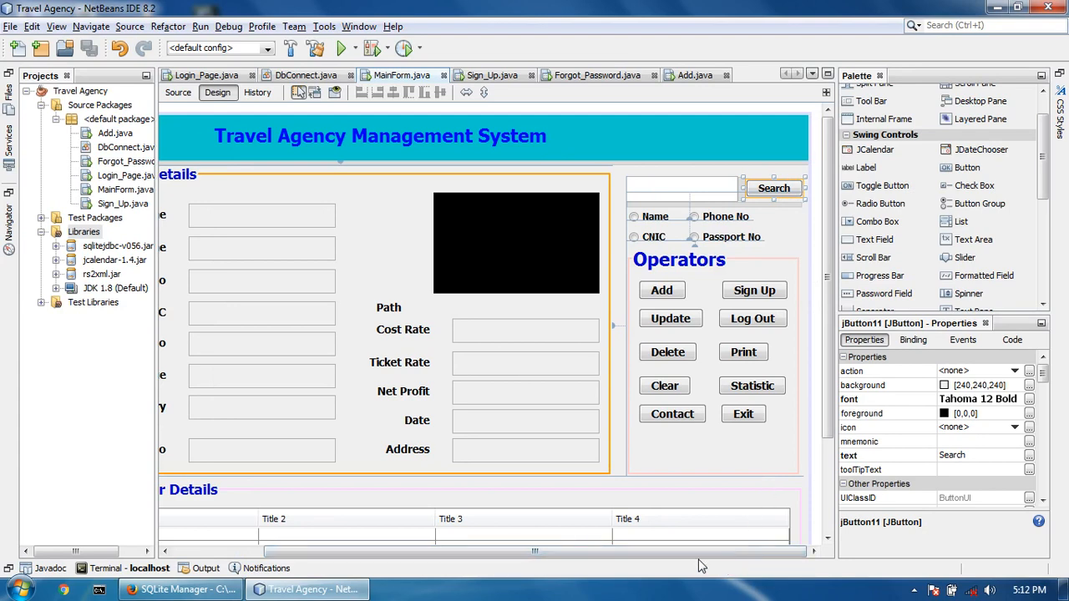
mouse_move(247, 269)
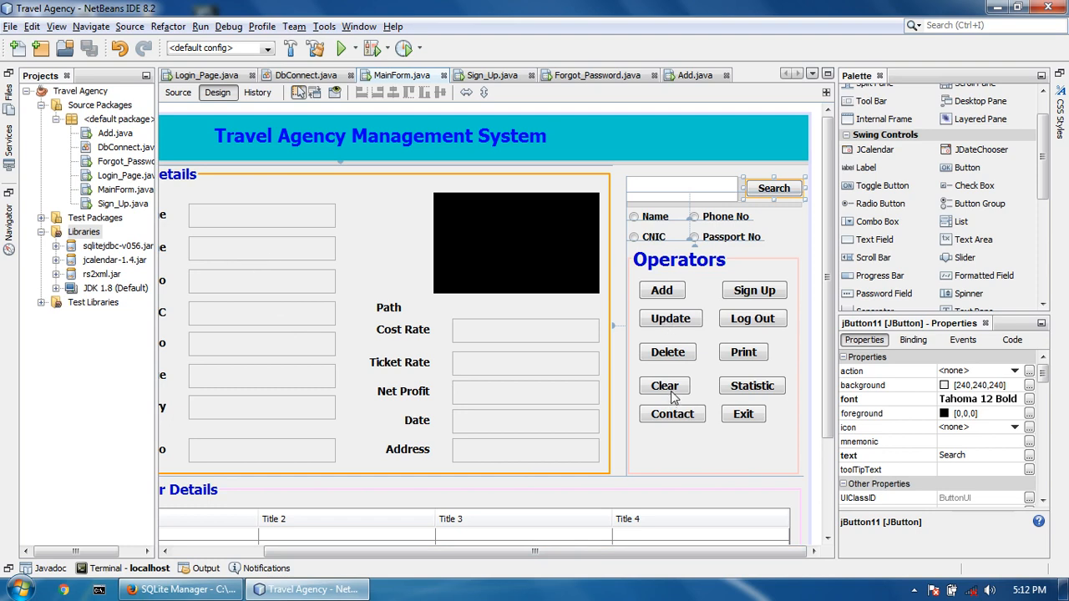
Step: Select the Clear button (jButton4) on the form to show its properties
click(665, 384)
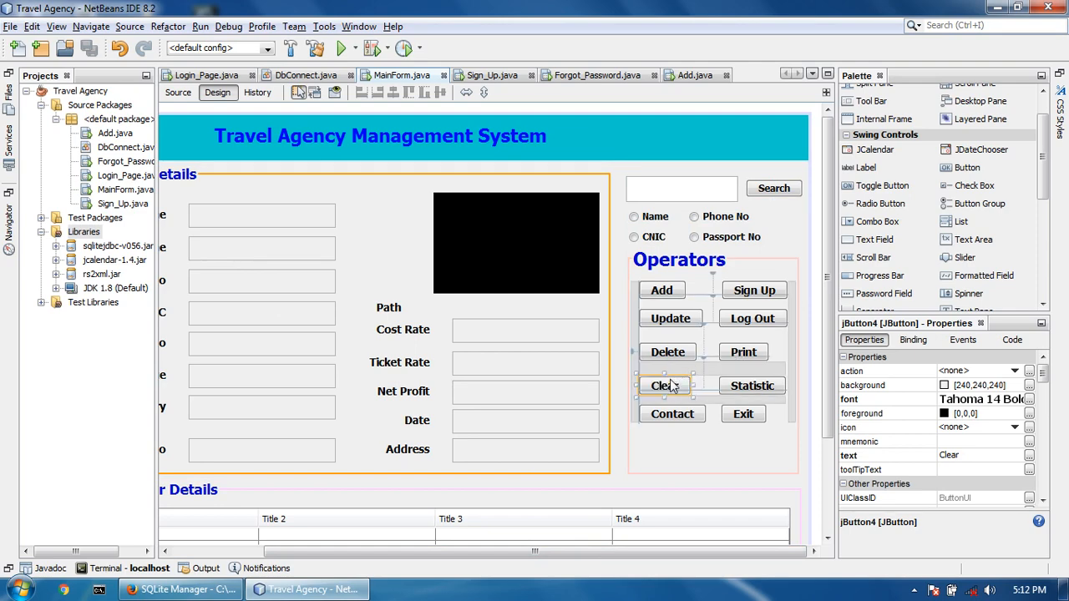
Step: Replace the TODO in jButton4ActionPerformed with setText("") calls for txtname and txtfname
double_click(662, 384)
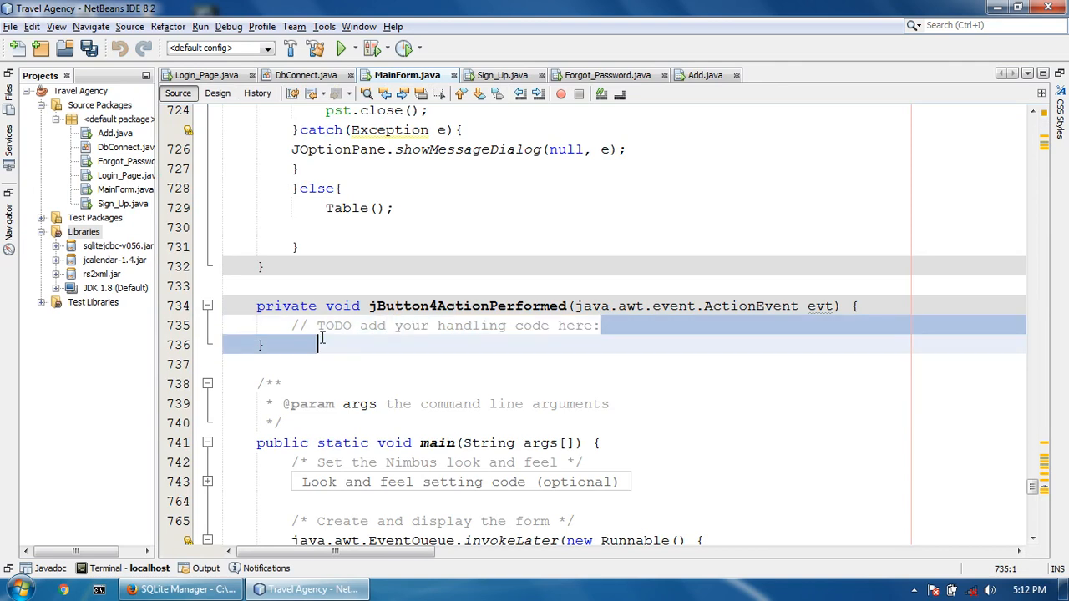
key(Delete)
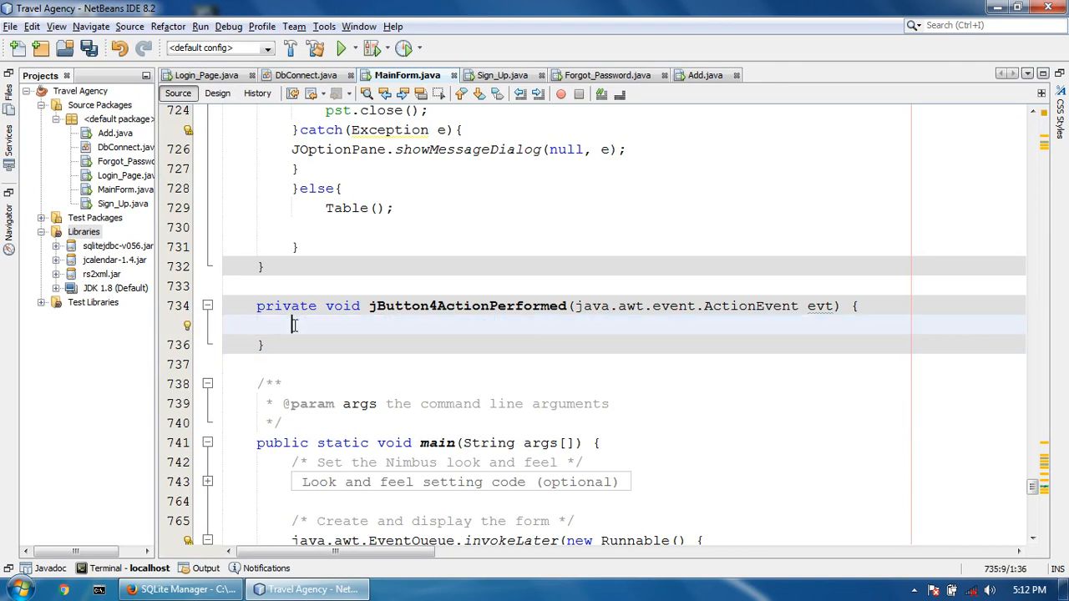
text(txtname)
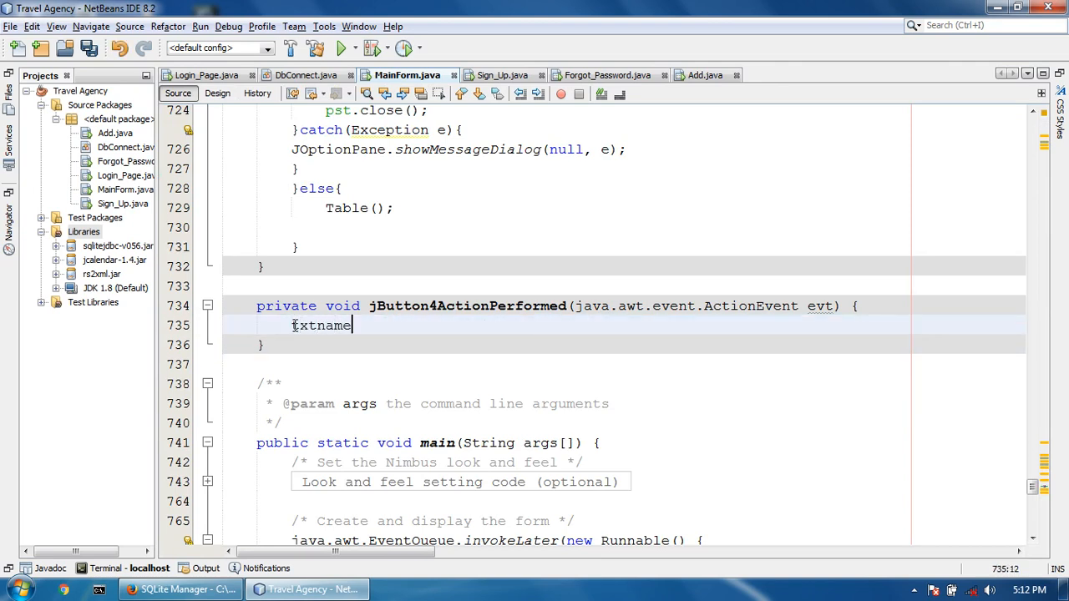
text(.setText("");)
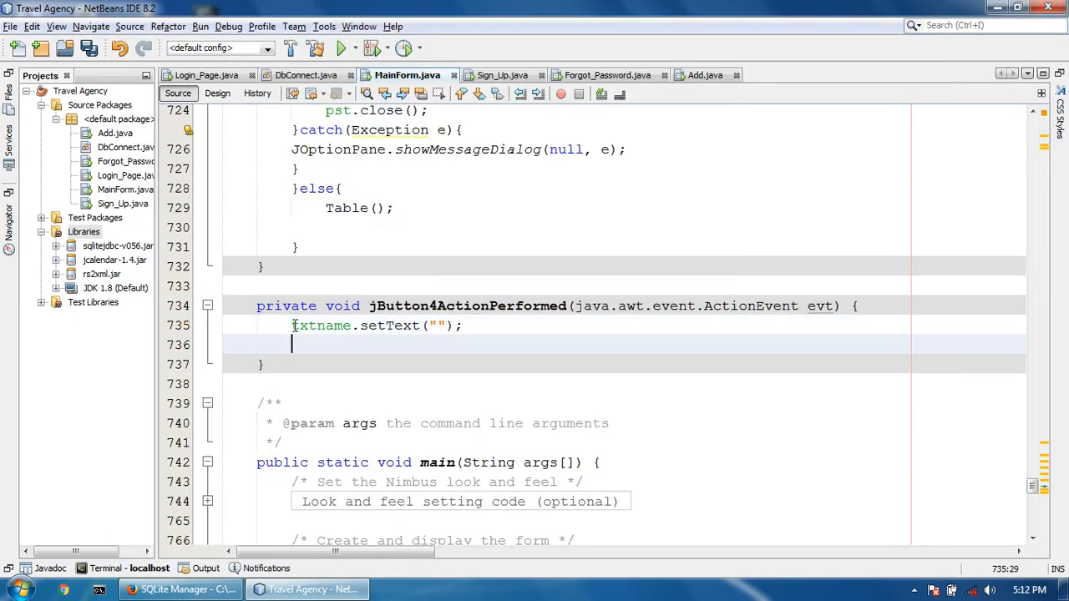
text(txt)
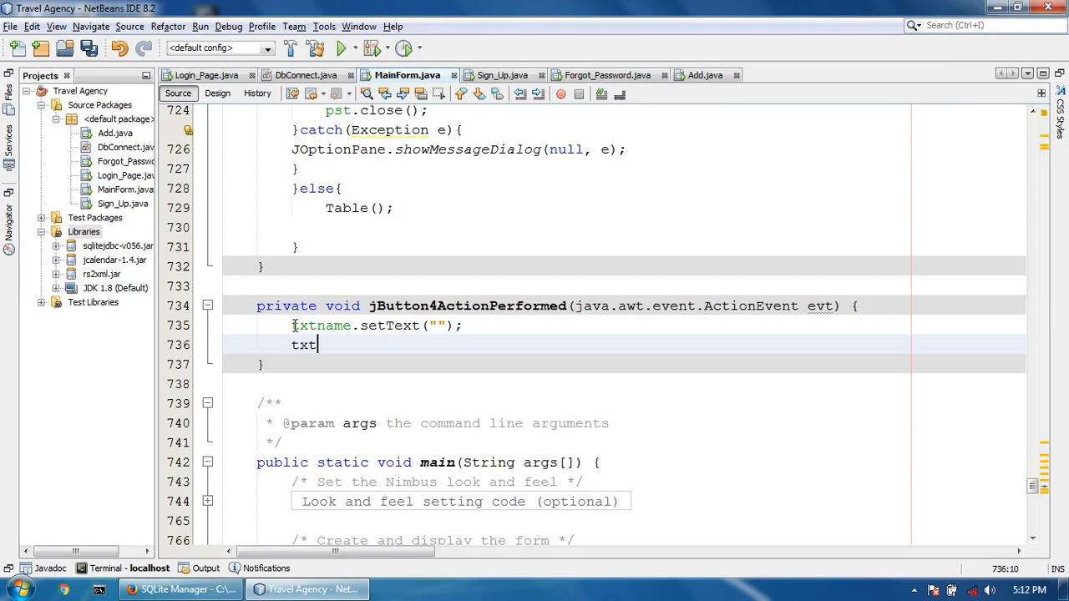
text(fname.setText("");)
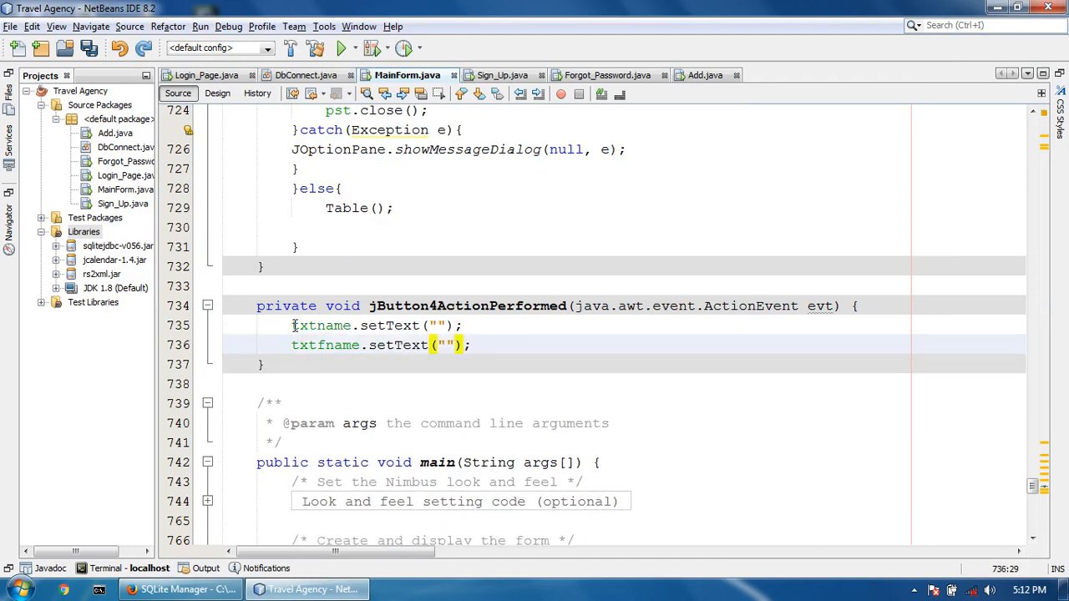
Step: Add setText("") calls clearing txtphone and txtcnic, starting the next field line
text(tx)
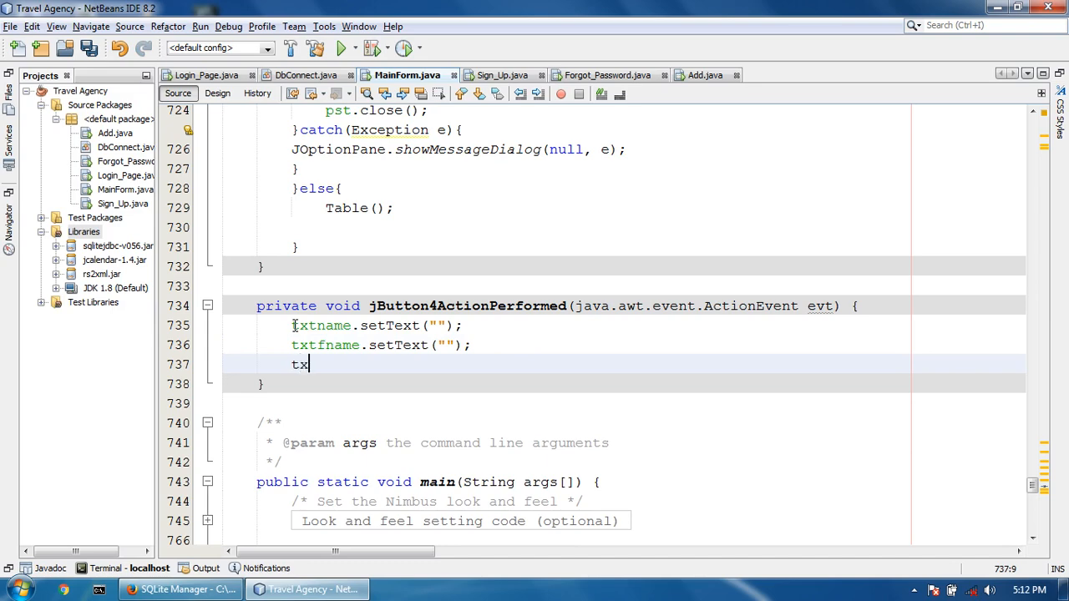
text(tphone.)
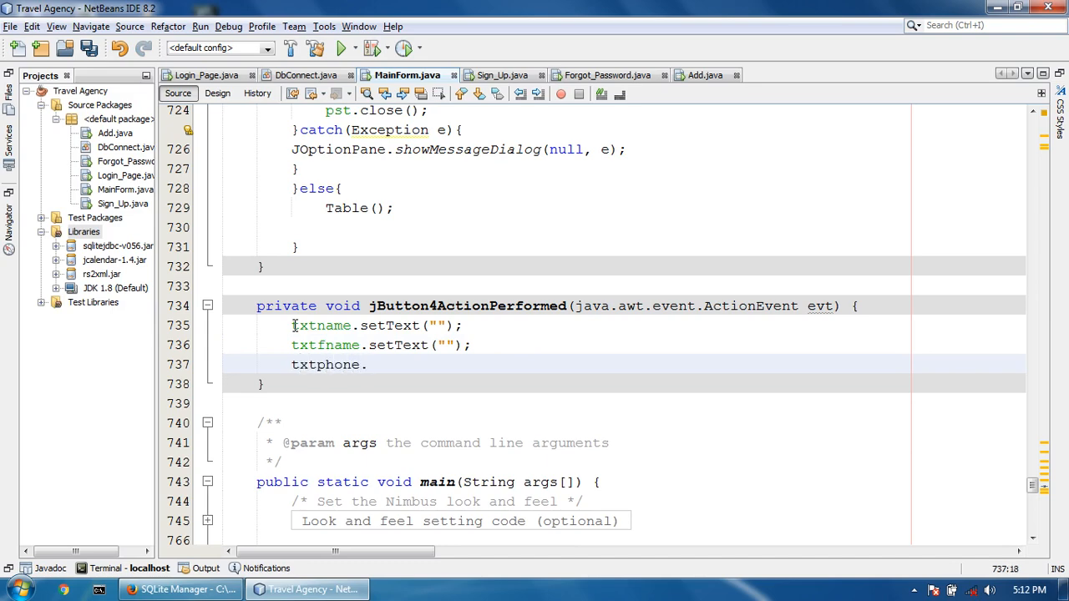
text(sett)
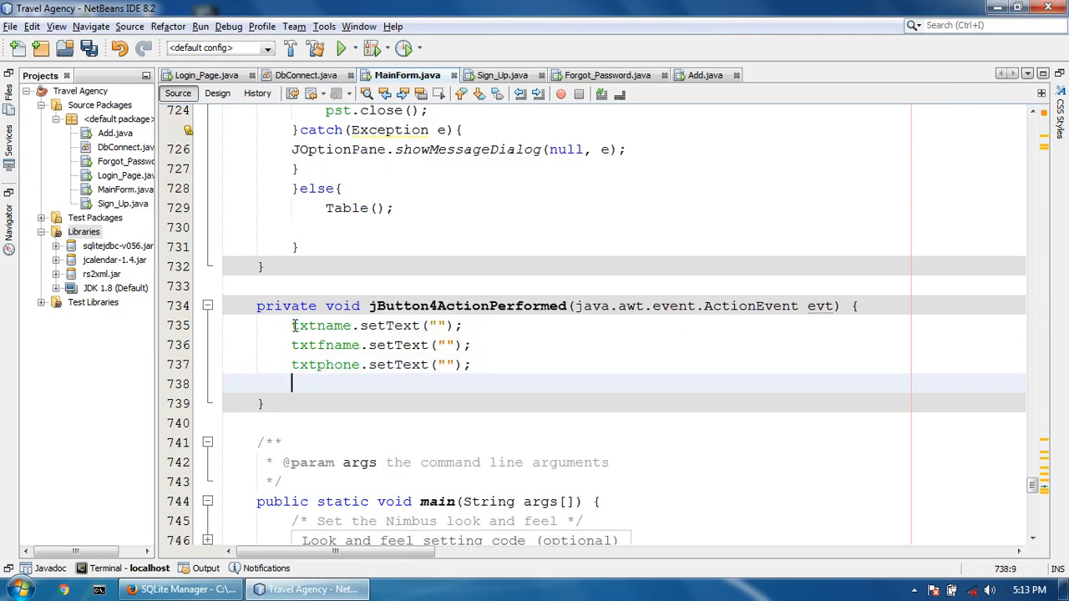
text(txtcnic.)
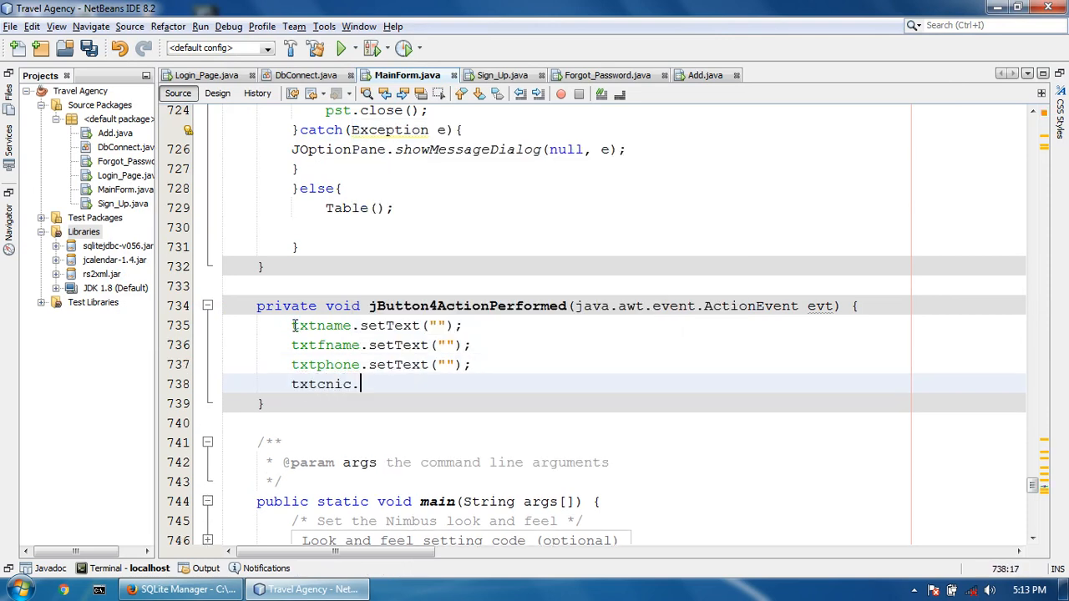
text(sett)
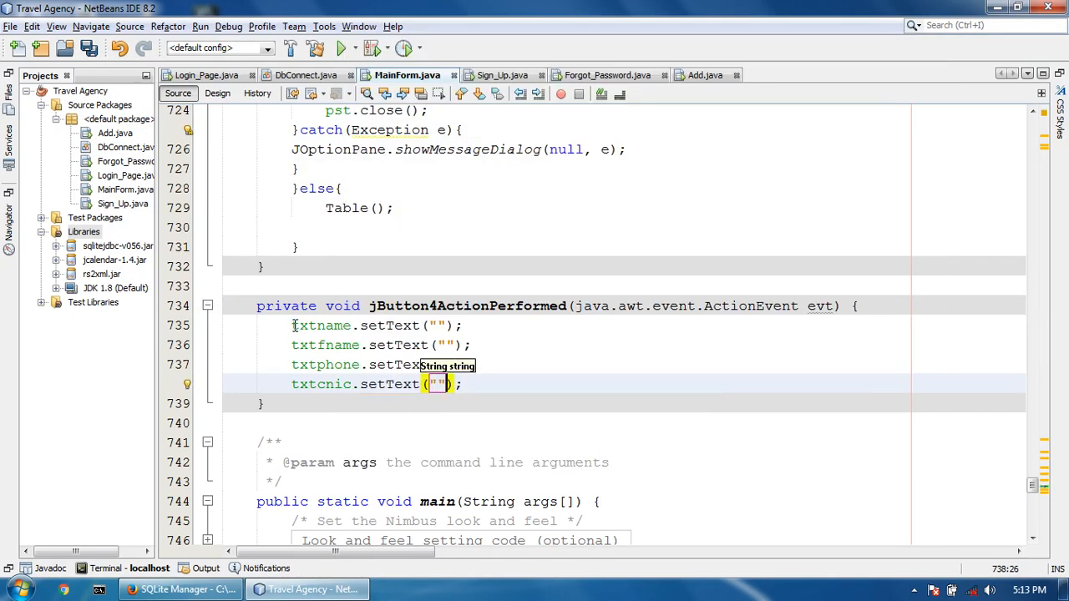
text(txt)
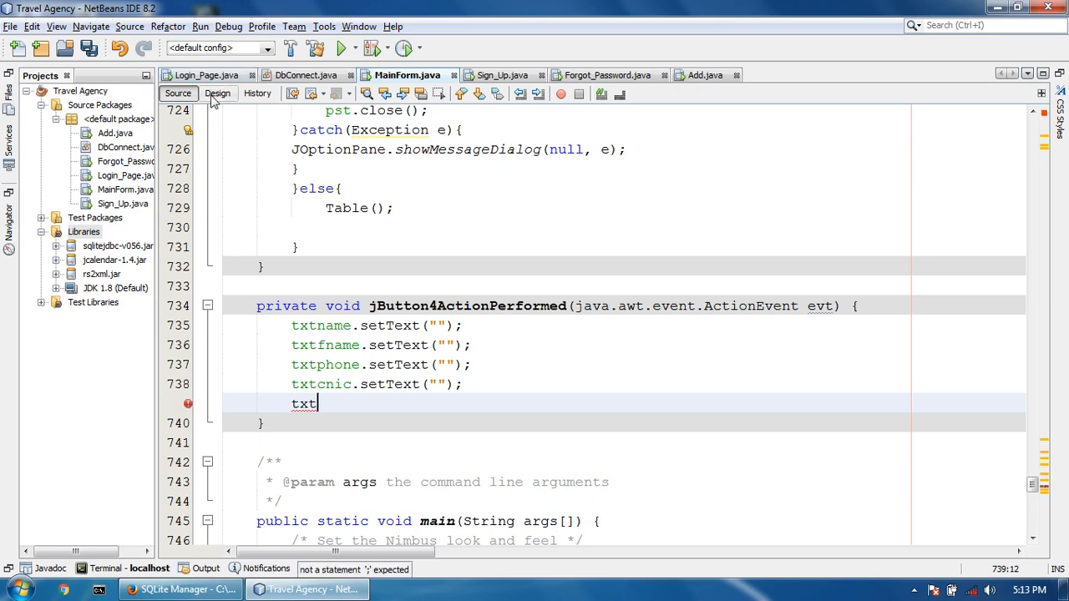
Step: Add txtpassno.setText("") to empty the passport number field
click(217, 93)
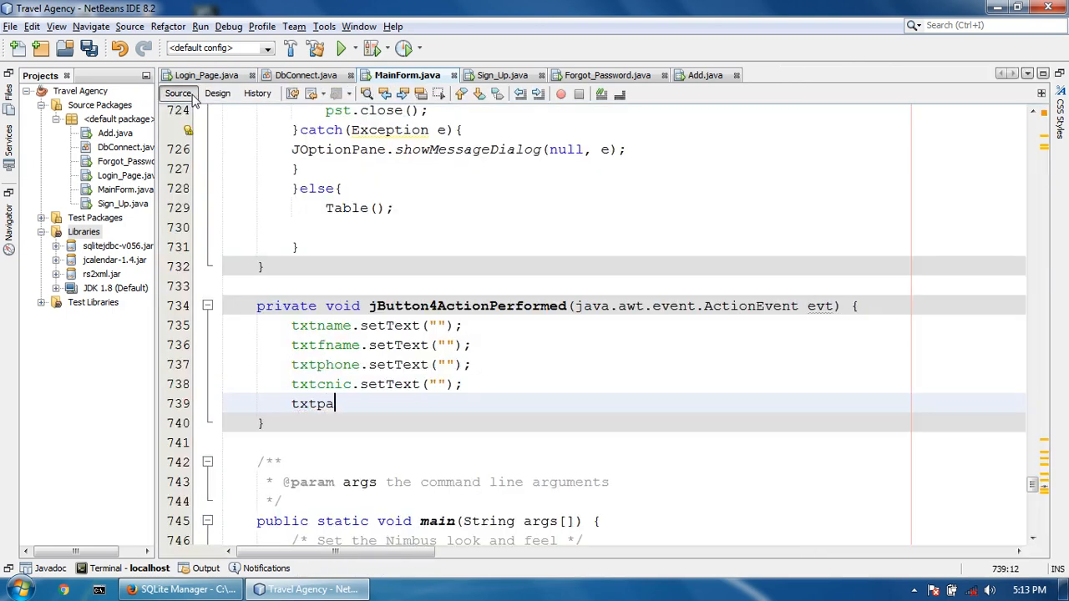
text(ssno.)
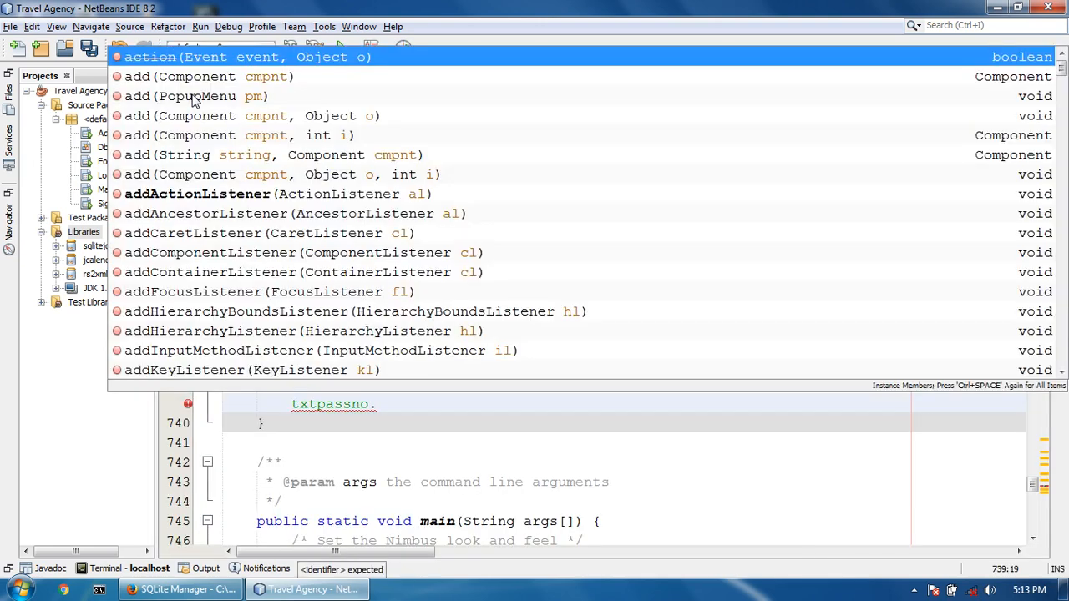
text(sett)
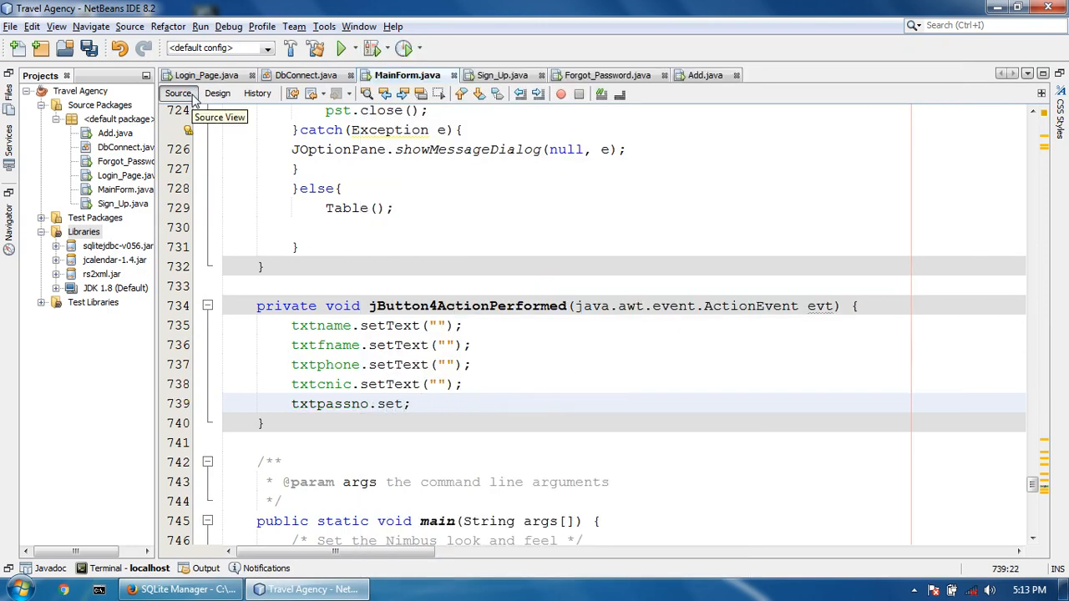
text(Text(""))
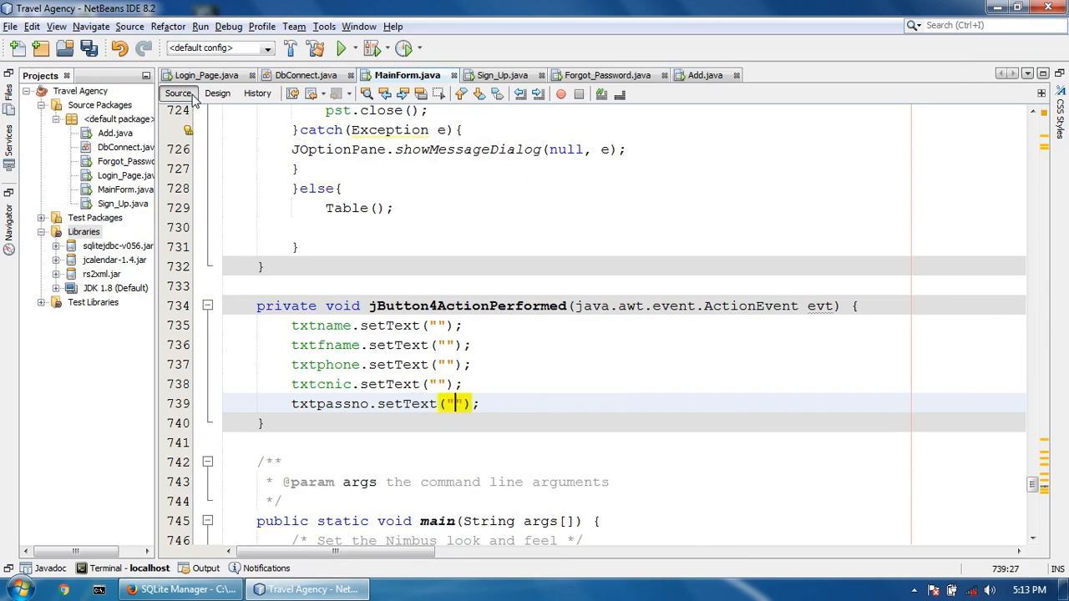
Step: Add setText("") calls emptying txtissue and txtexpiry
text(txt)
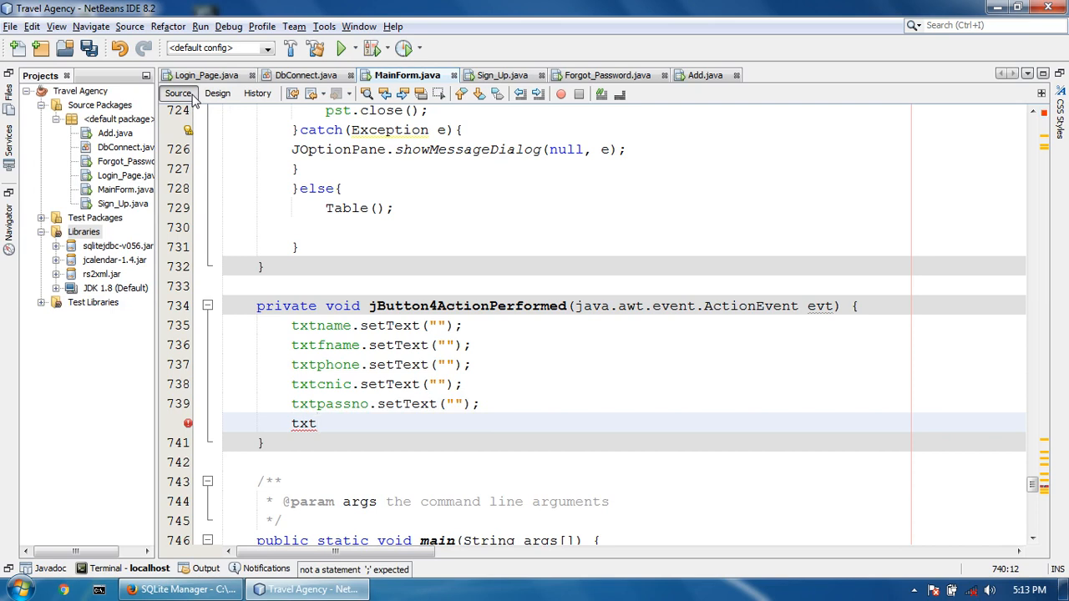
text(issue.setTe)
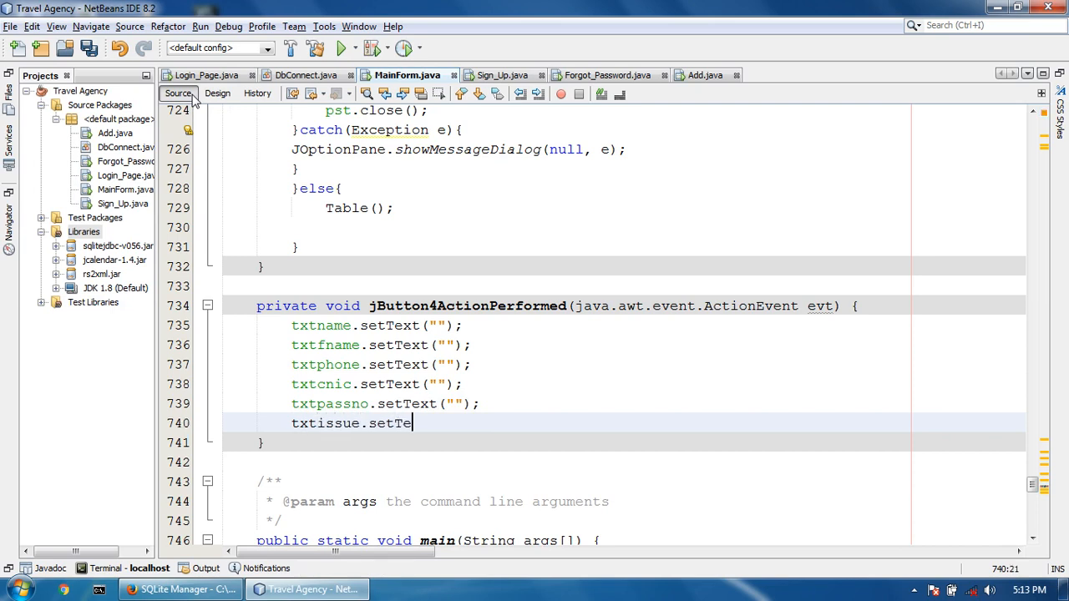
text(xt(""))
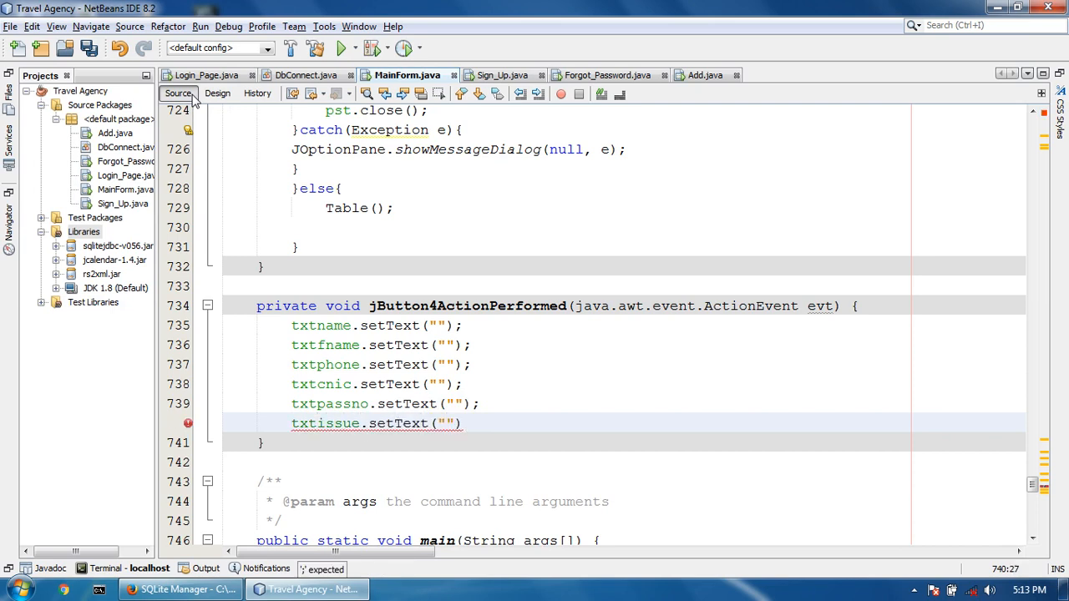
text(;)
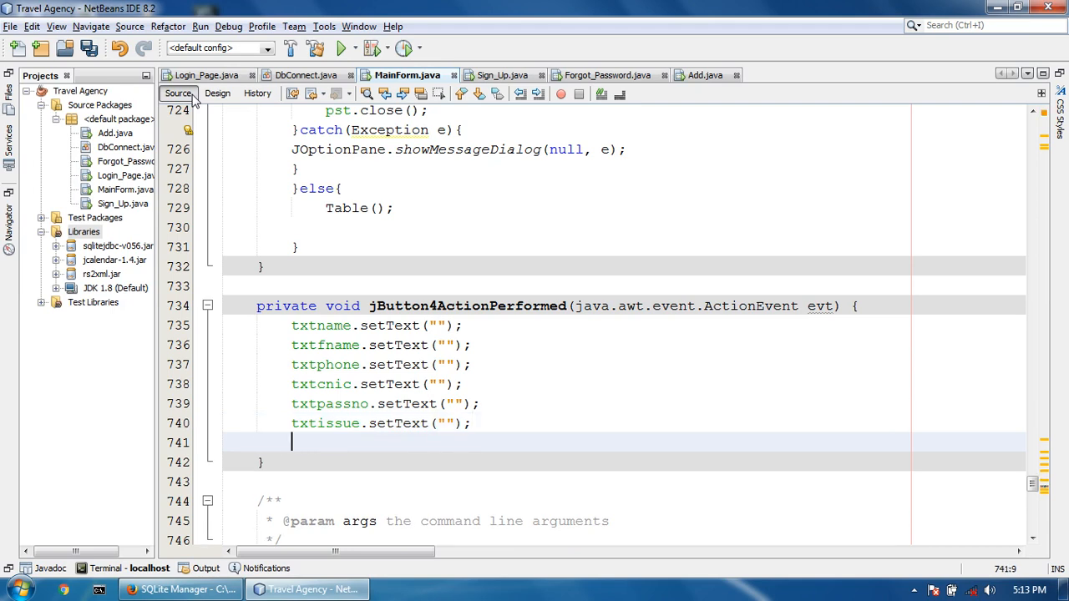
text(txtexpir)
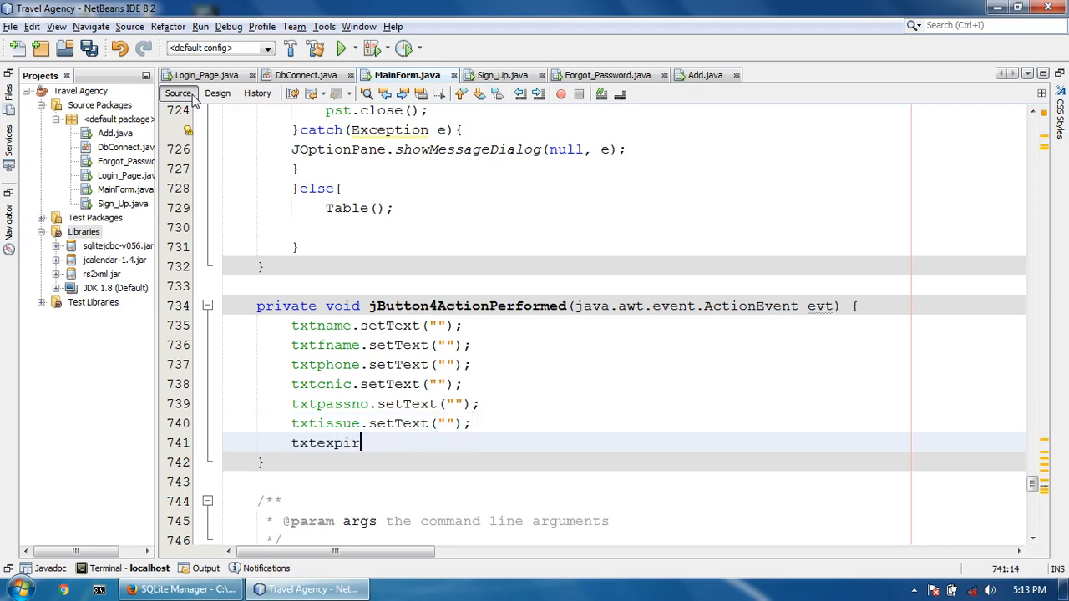
text(.setText(")
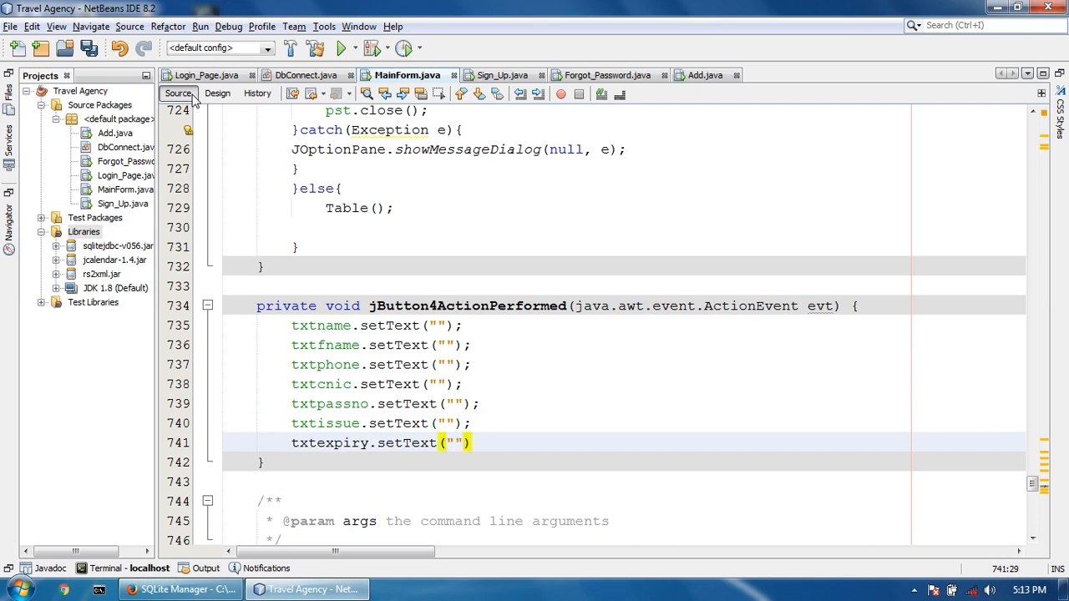
text(txt)
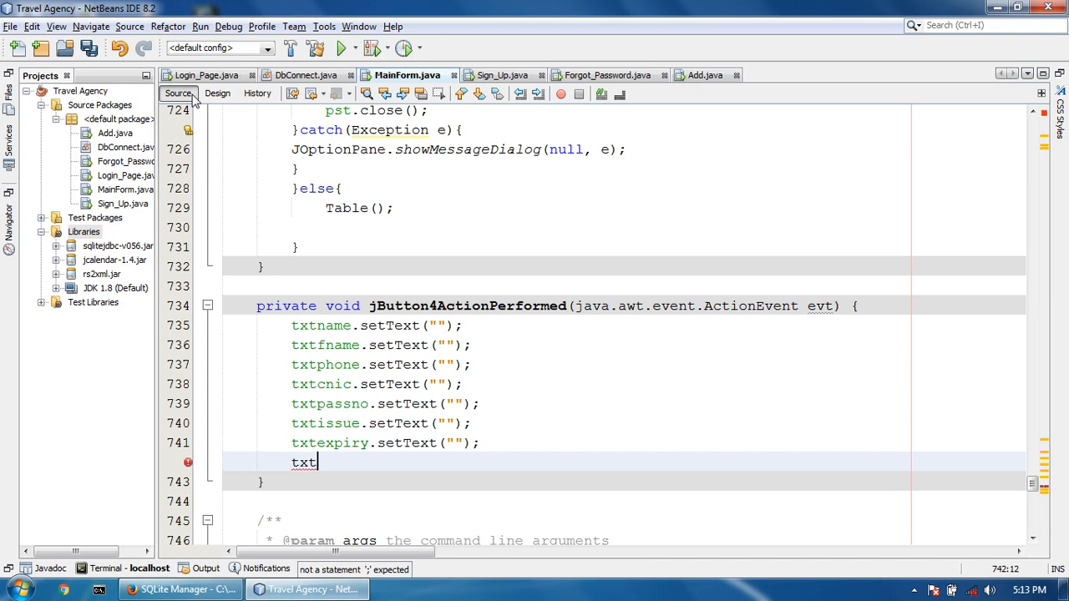
Step: Add txtpnr.setText("") after checking the field name in the form layout
click(217, 93)
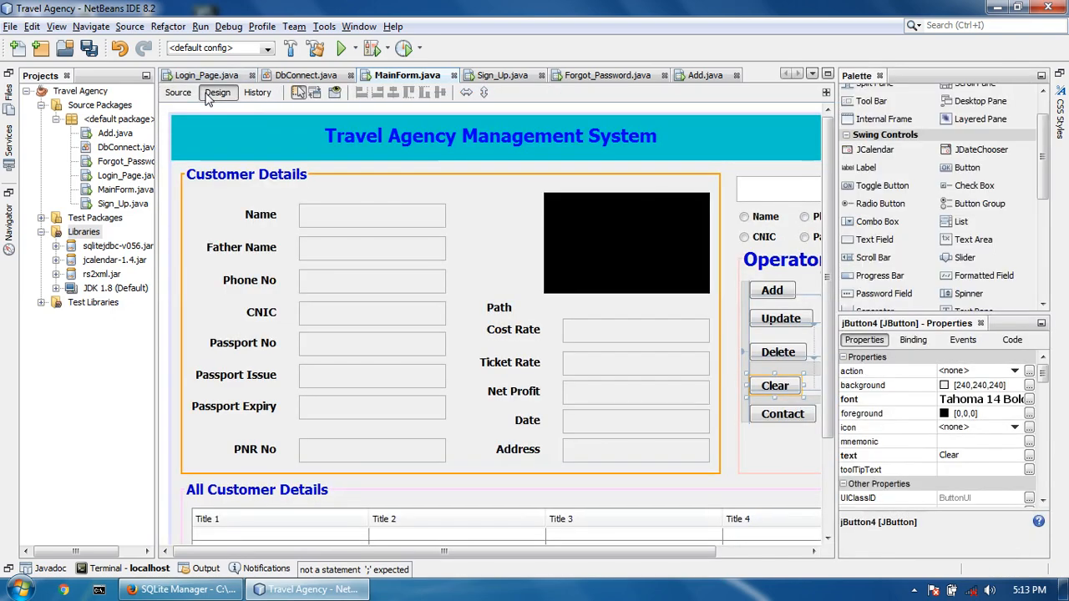
click(177, 94)
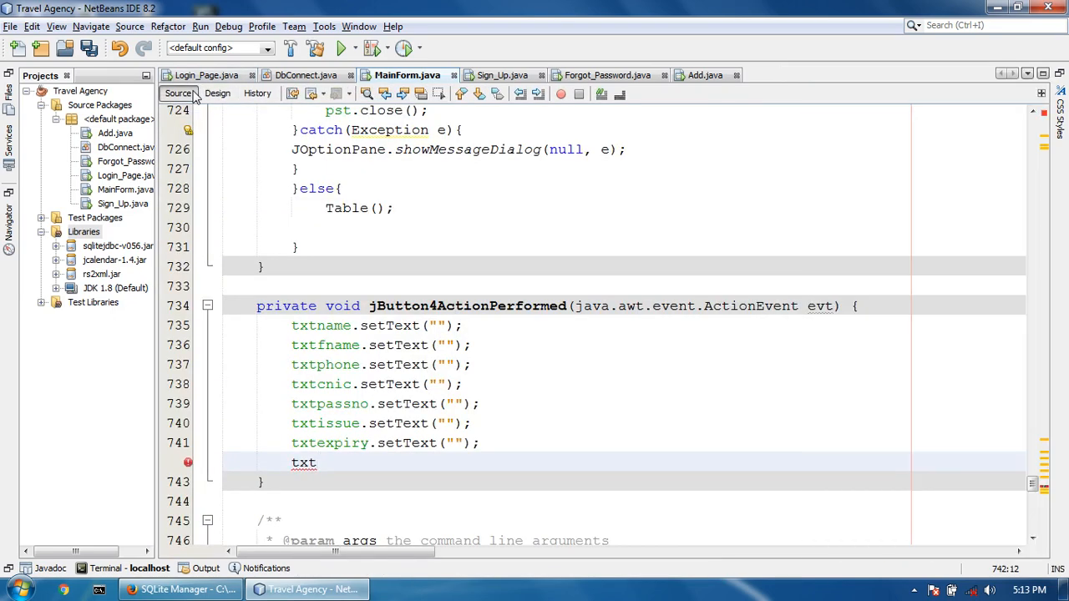
text(pnr.)
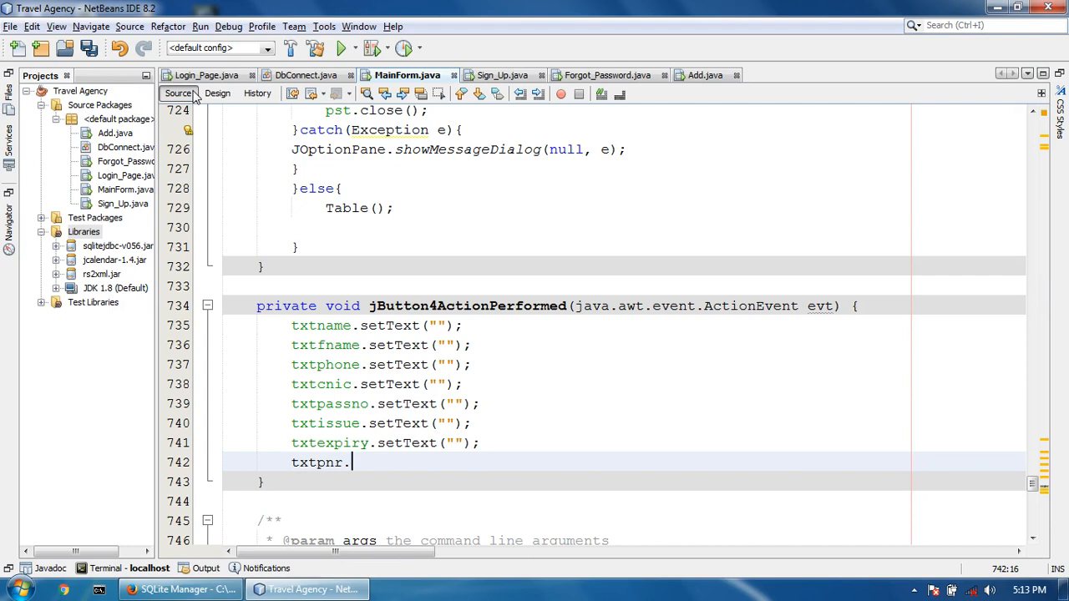
text(sett)
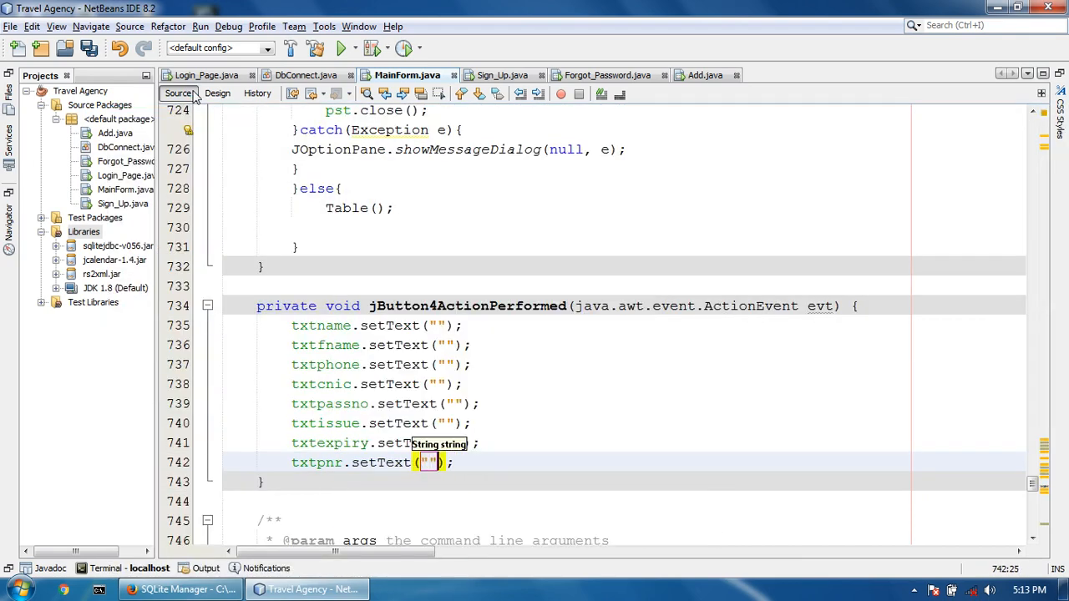
text(txt)
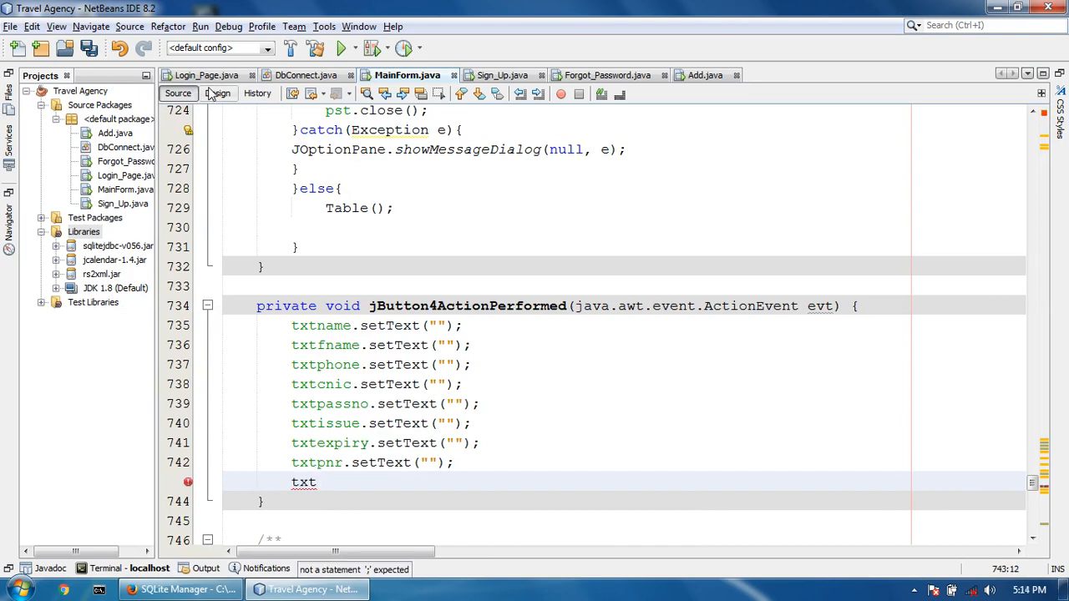
click(217, 94)
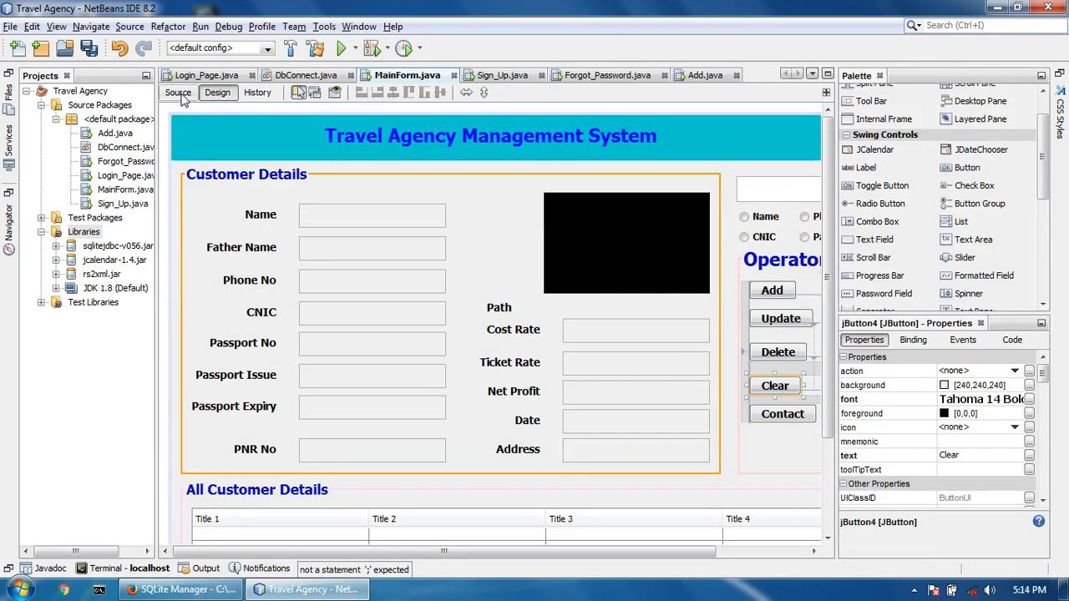
click(177, 93)
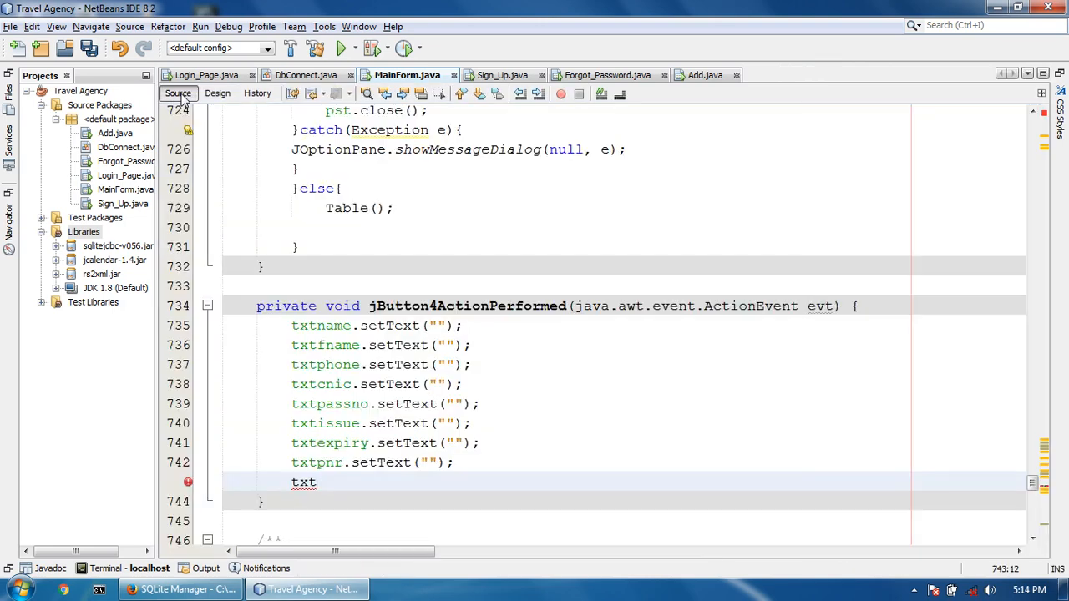
Step: Reset lblpath to "Path" and add txtcost.setText("")
text(lblpa)
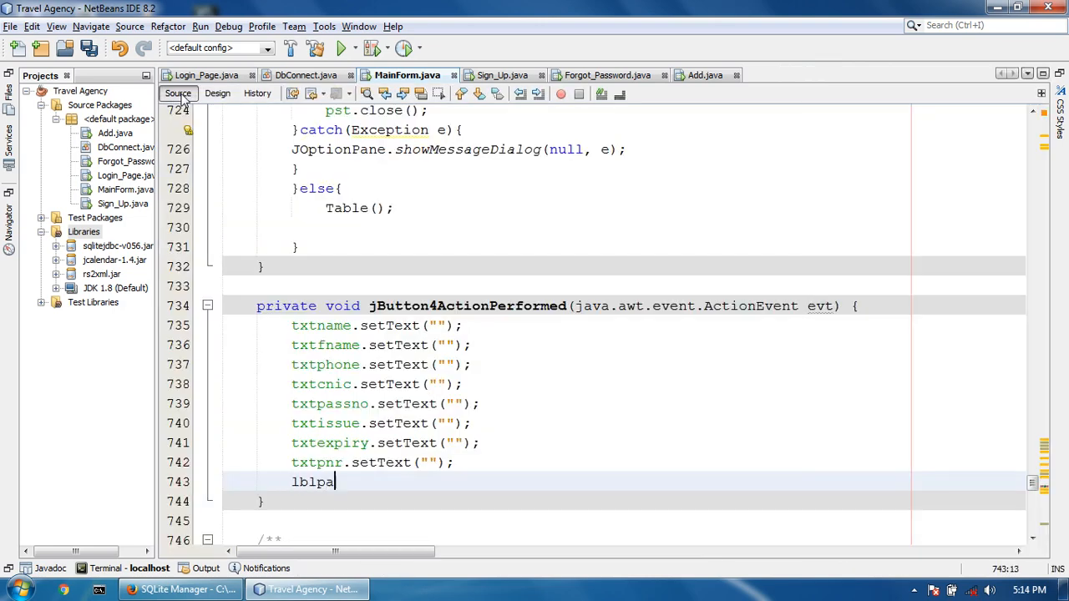
text(th.)
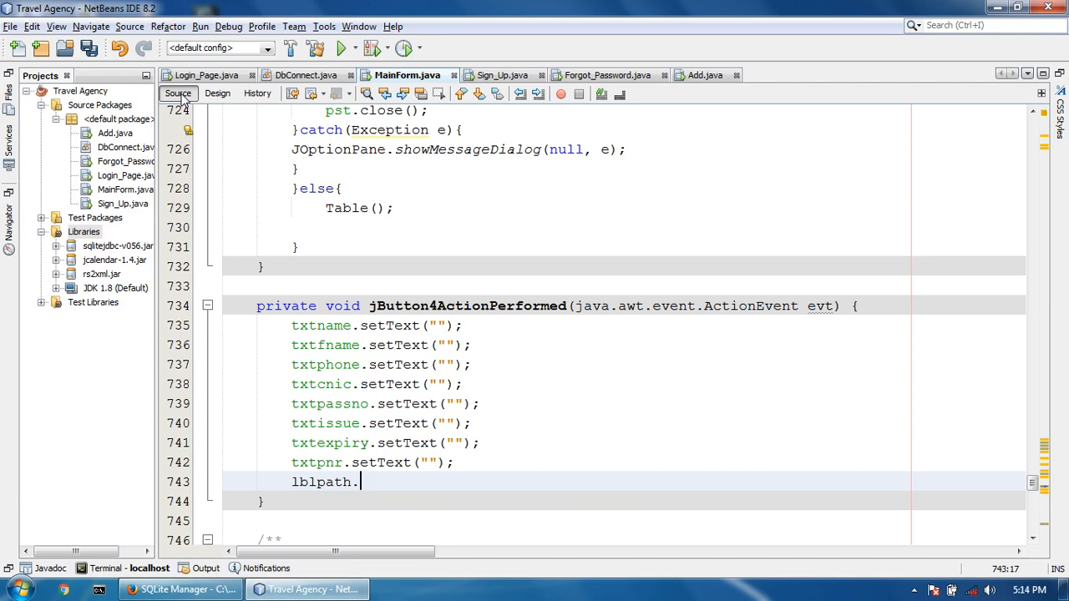
text(sett)
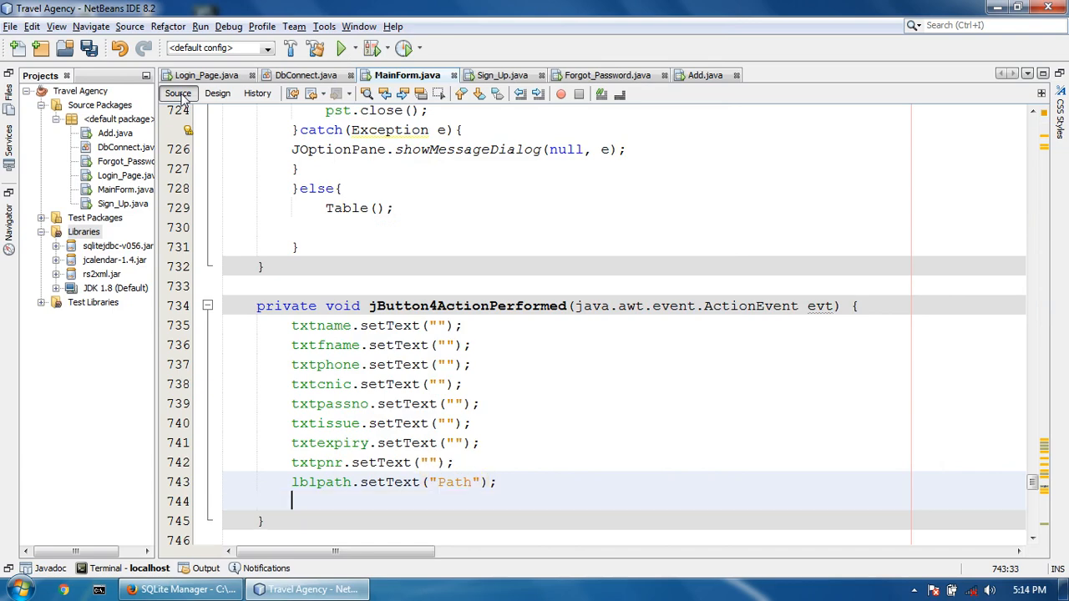
text(tx)
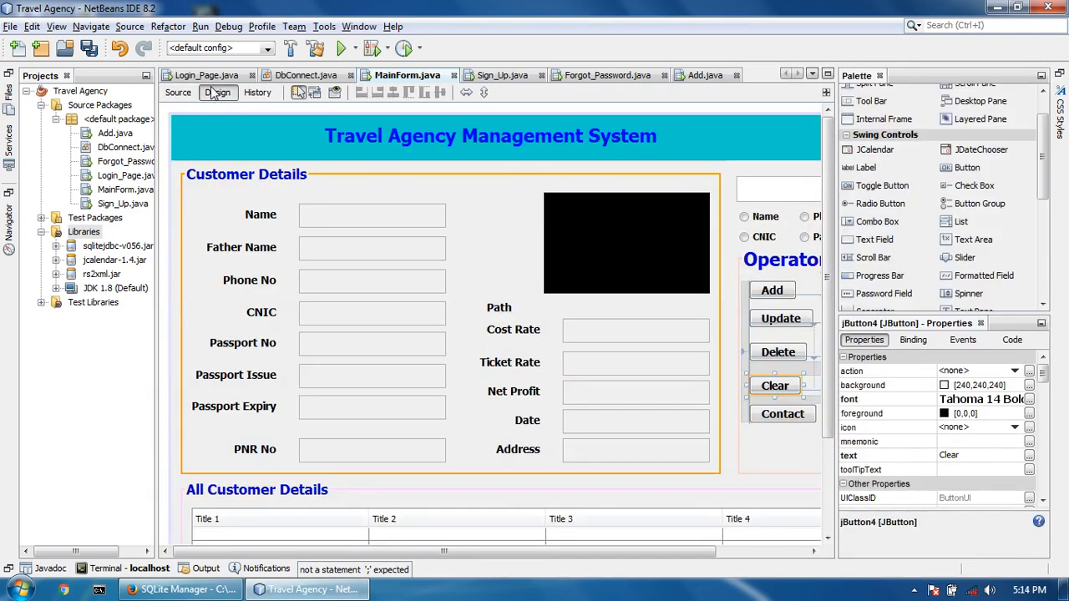
click(177, 94)
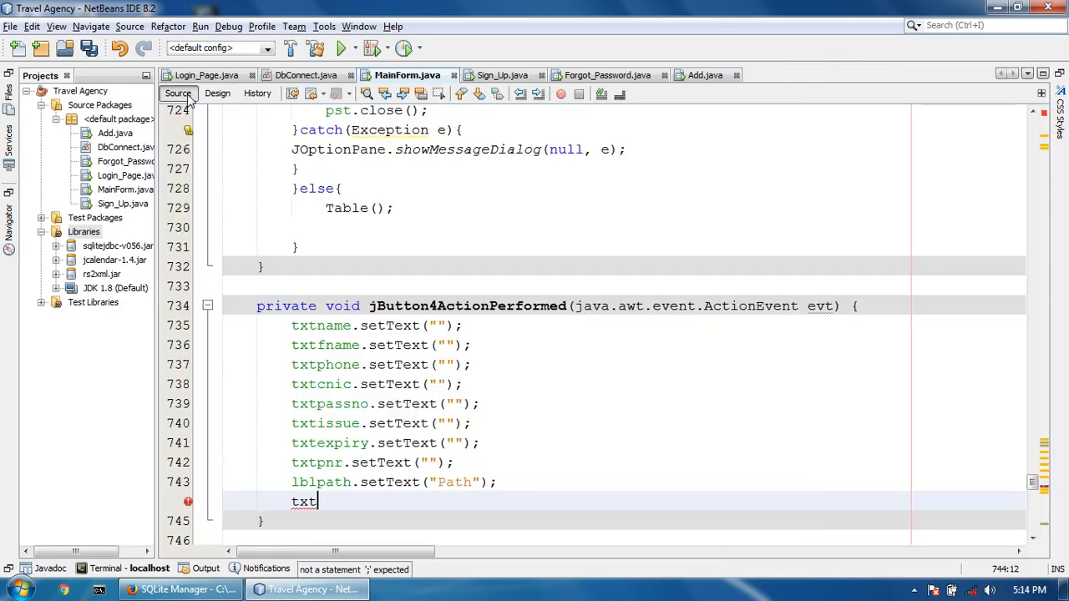
text(cost.se)
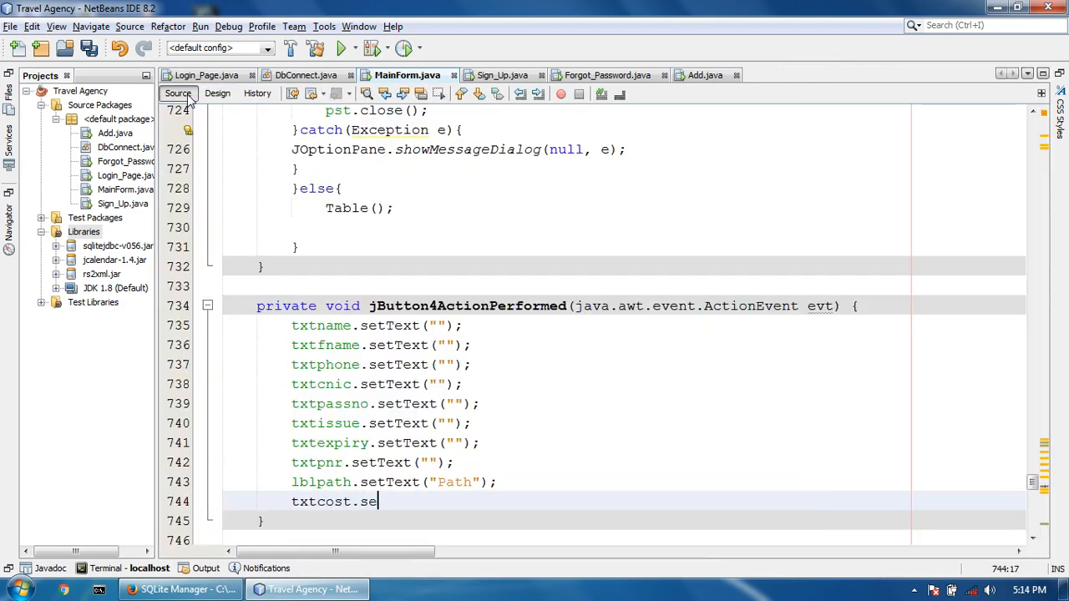
text(tText("");)
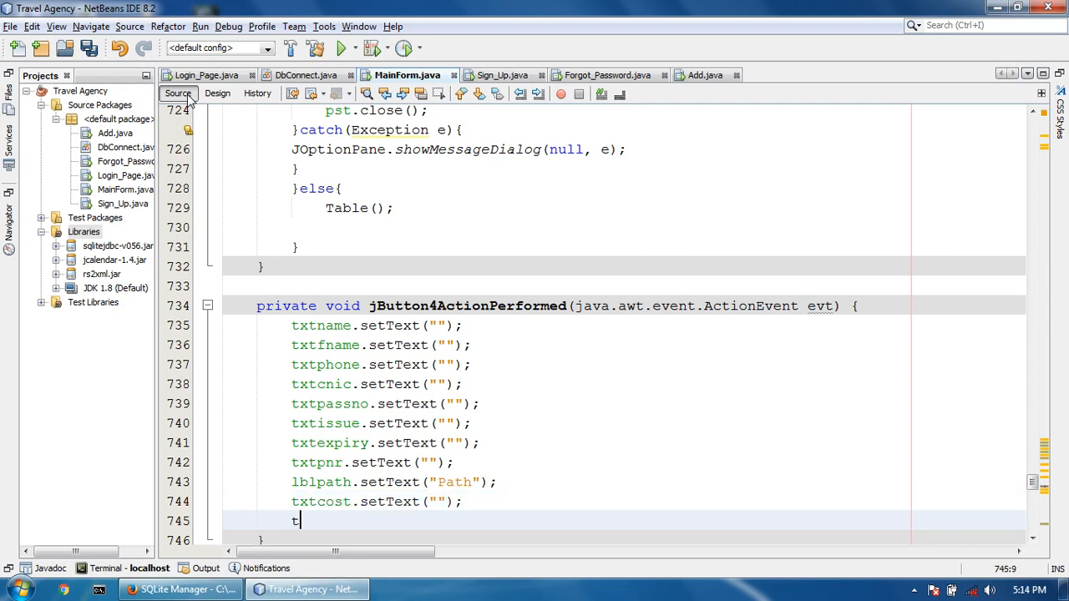
Step: Add setText("") calls emptying txtticket, txtnet and txtdate
text(xtticket.s)
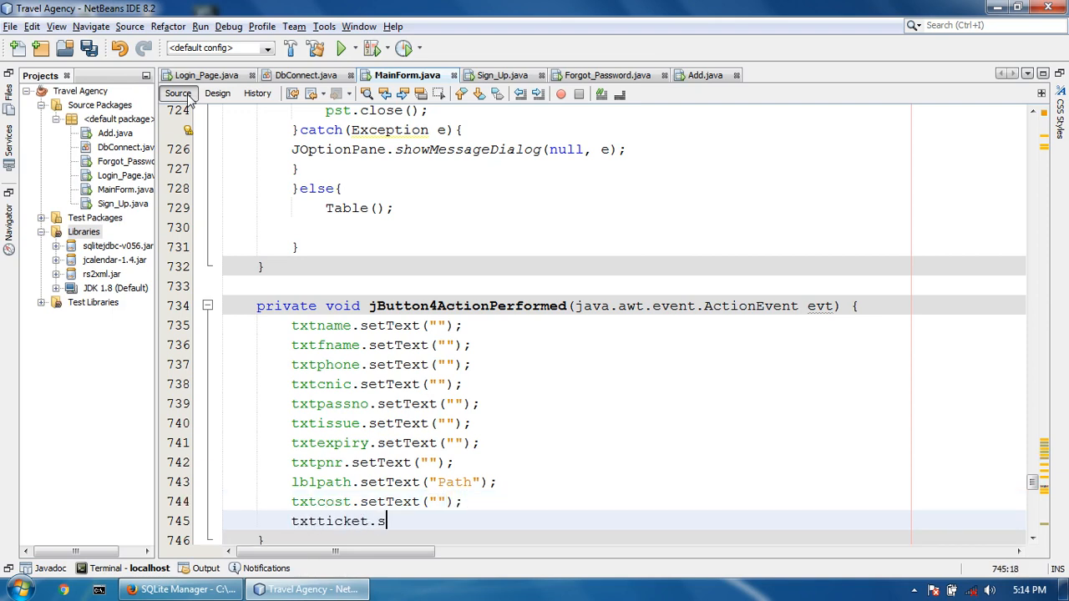
text(etText("");)
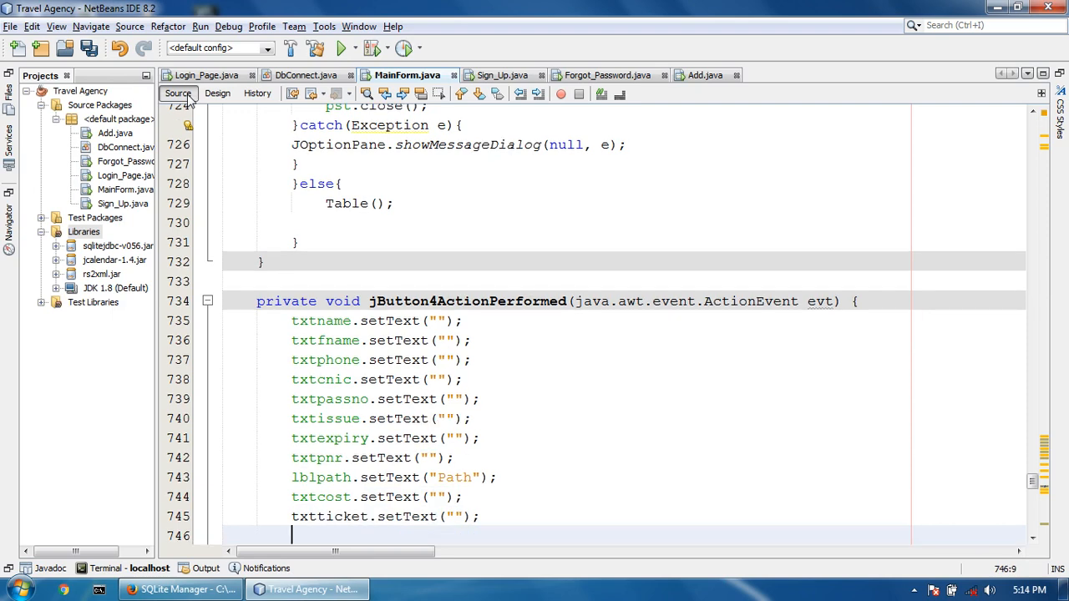
text(txt)
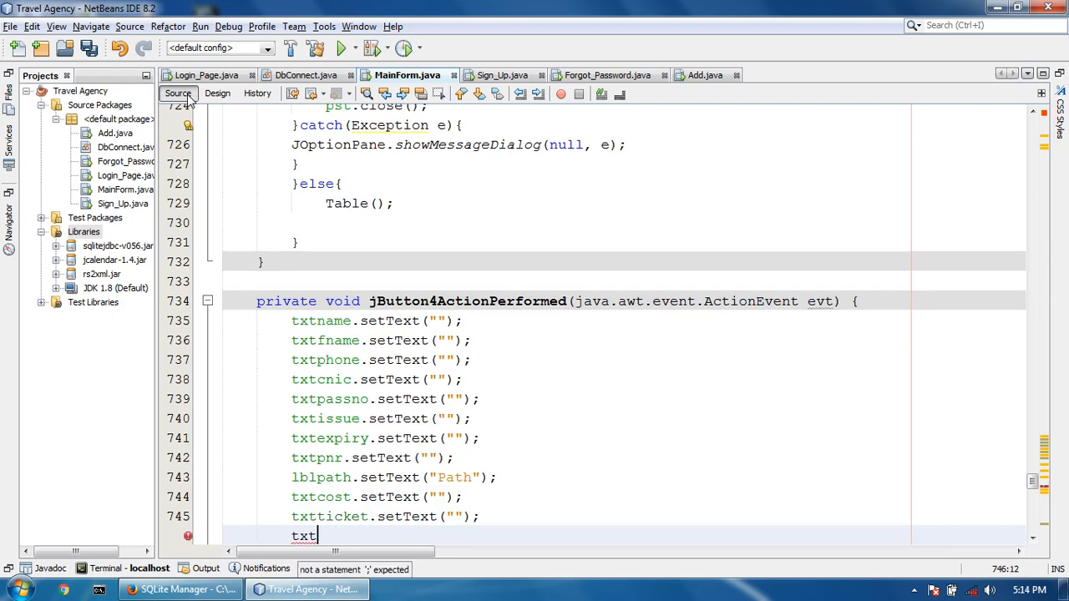
text(net)
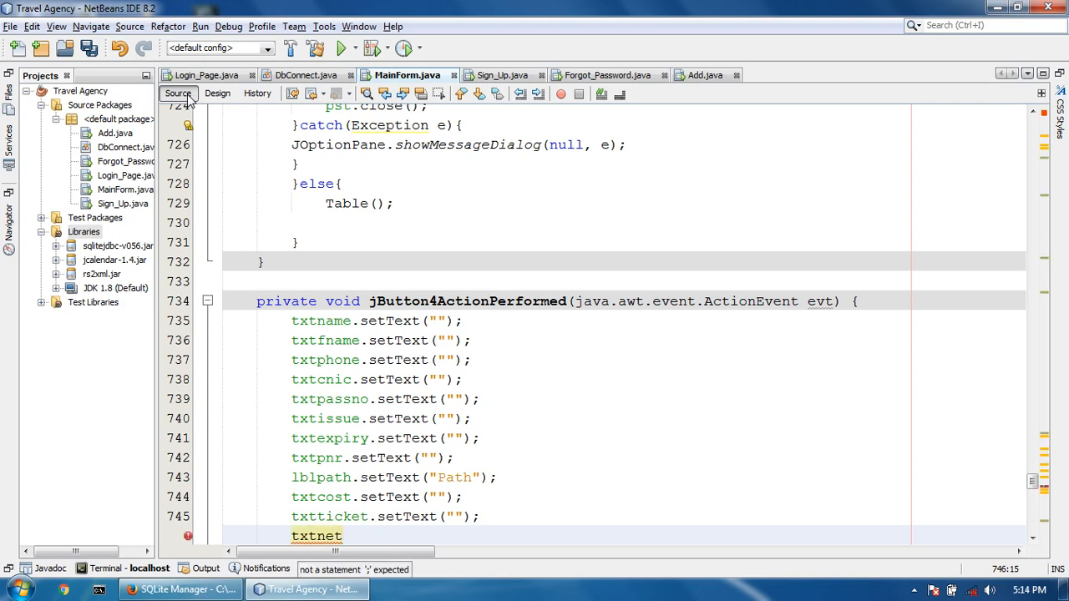
text(.setText("");)
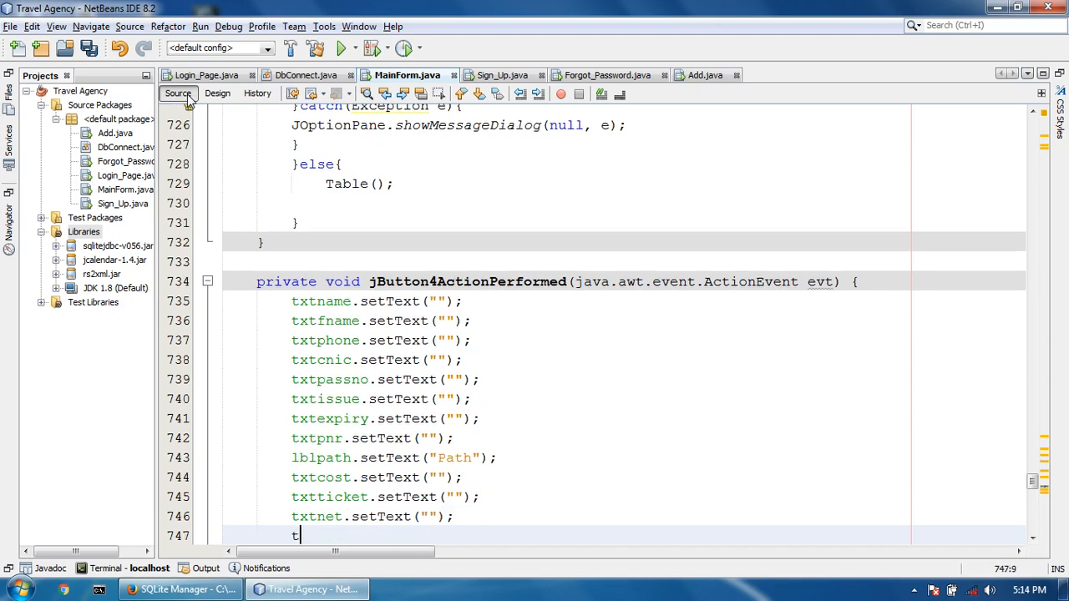
text(xtdate.se)
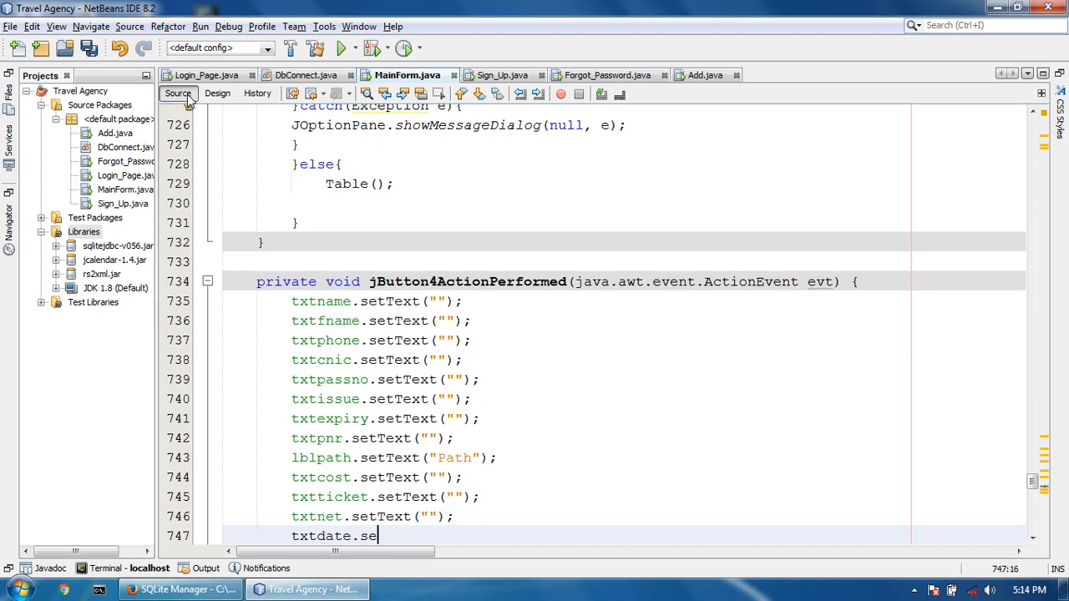
text(tText(""))
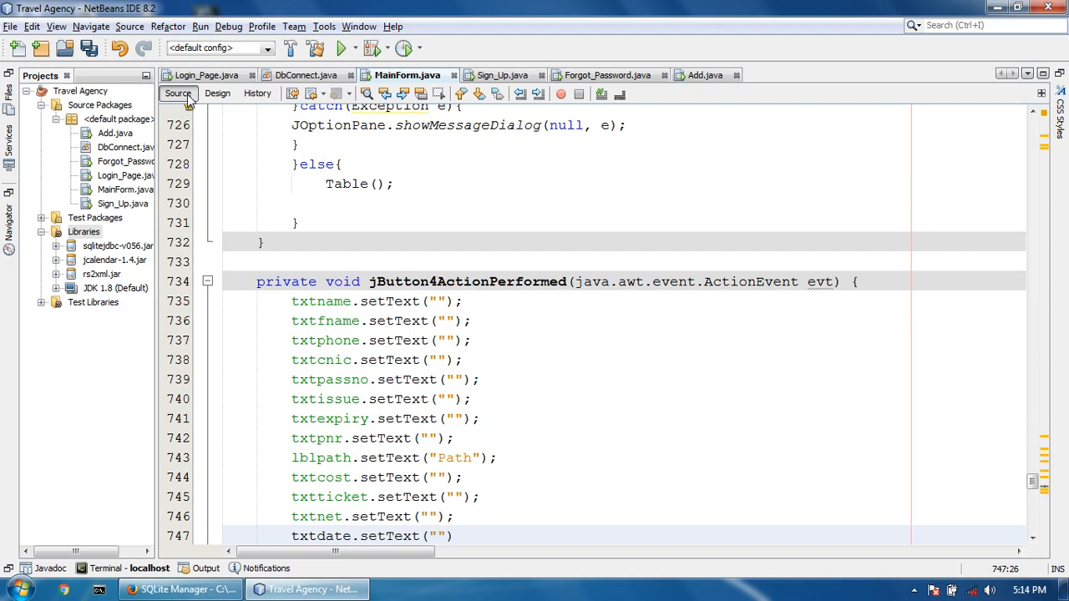
Step: Add txtaddress.setText("") to empty the address field
text(txt)
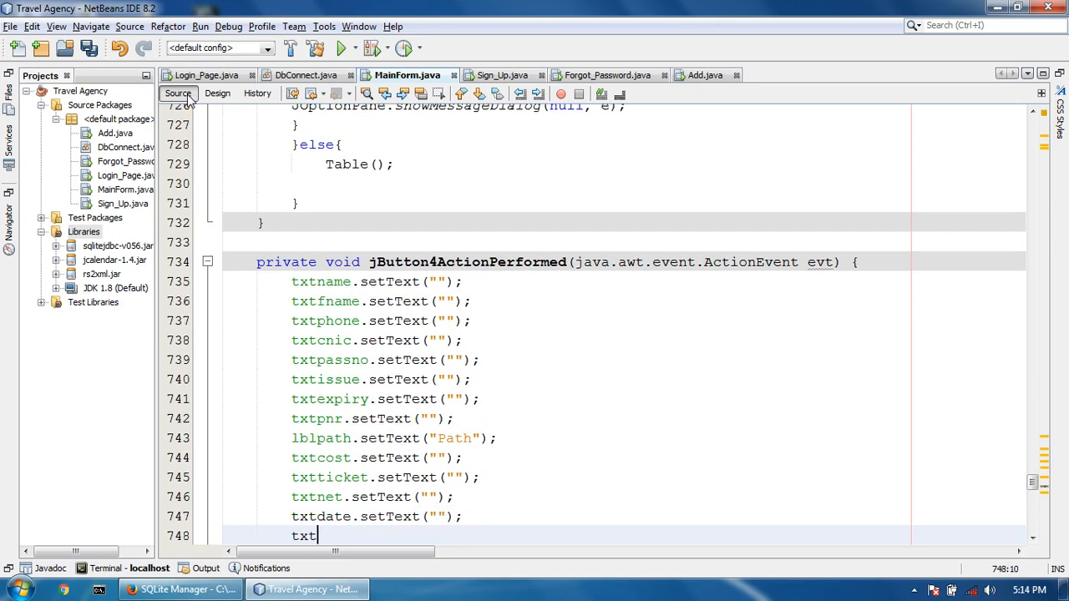
text(address)
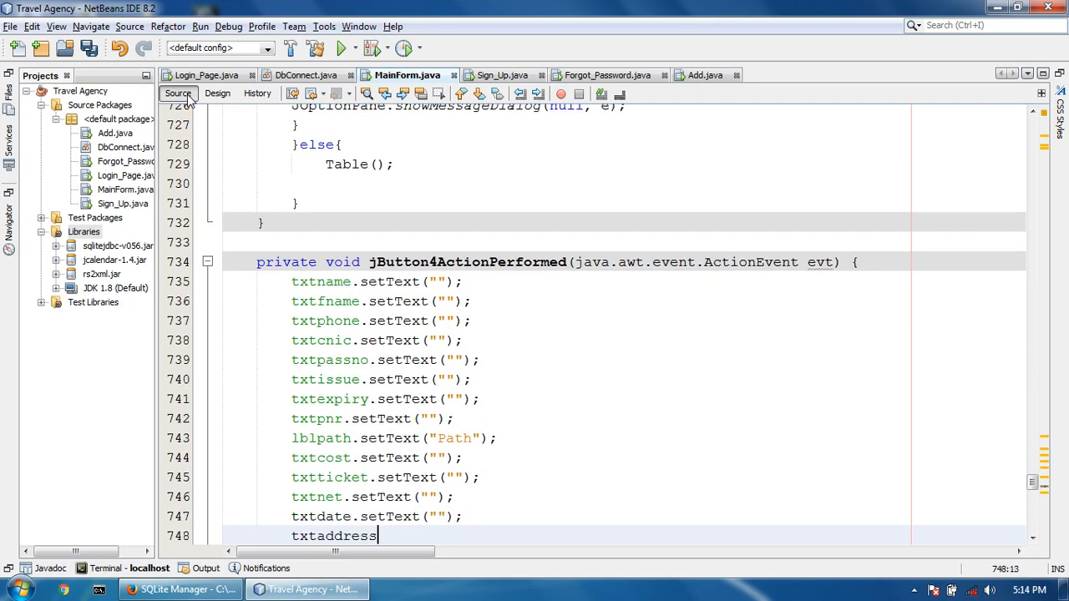
text(.setText(")
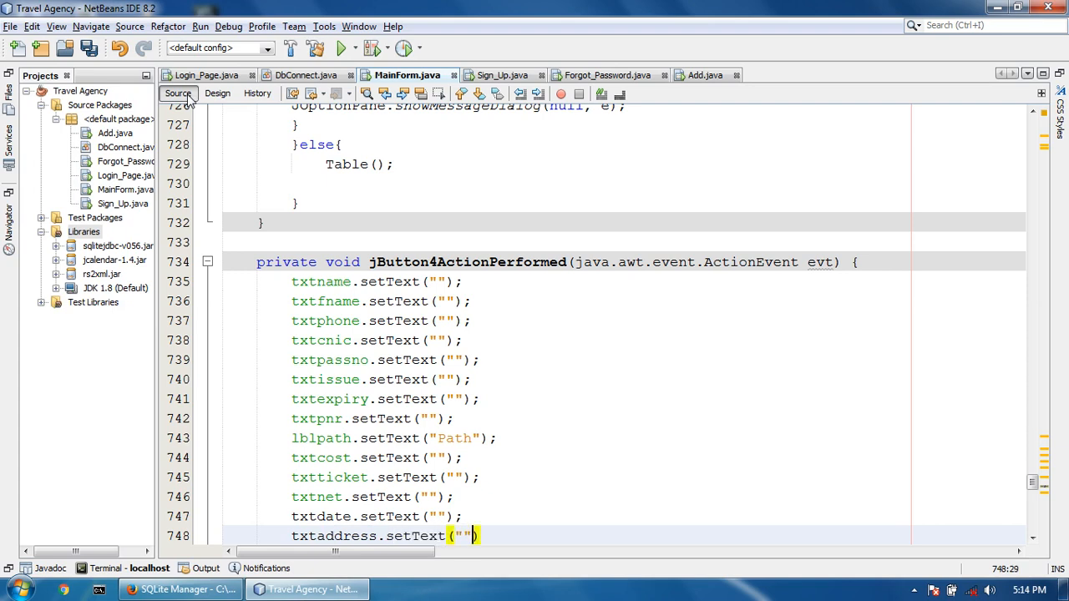
text(;)
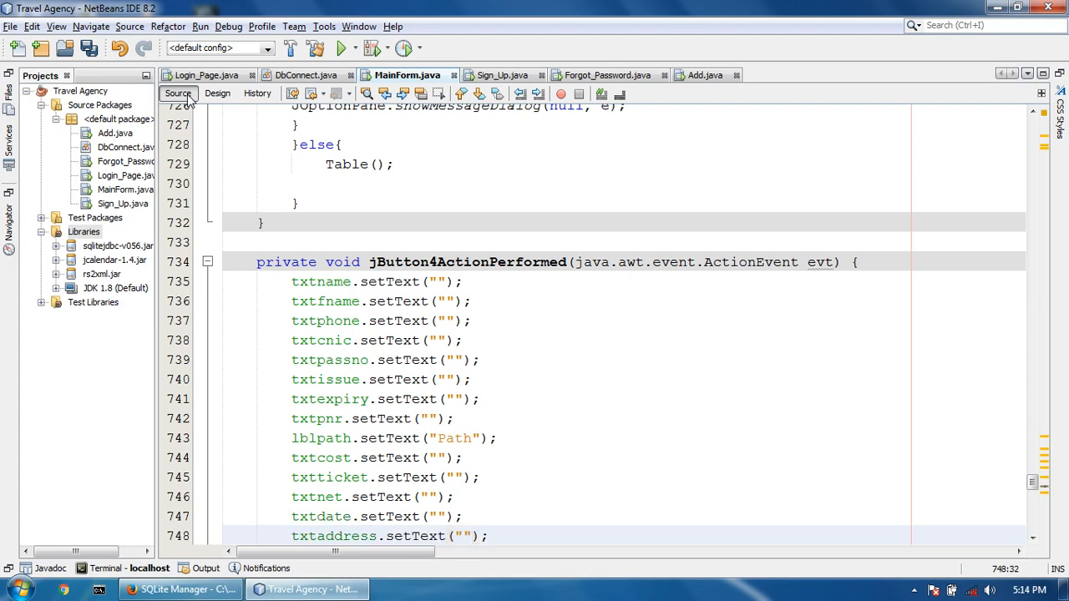
Step: Save and run the Travel Agency project after checking the form layout
click(217, 93)
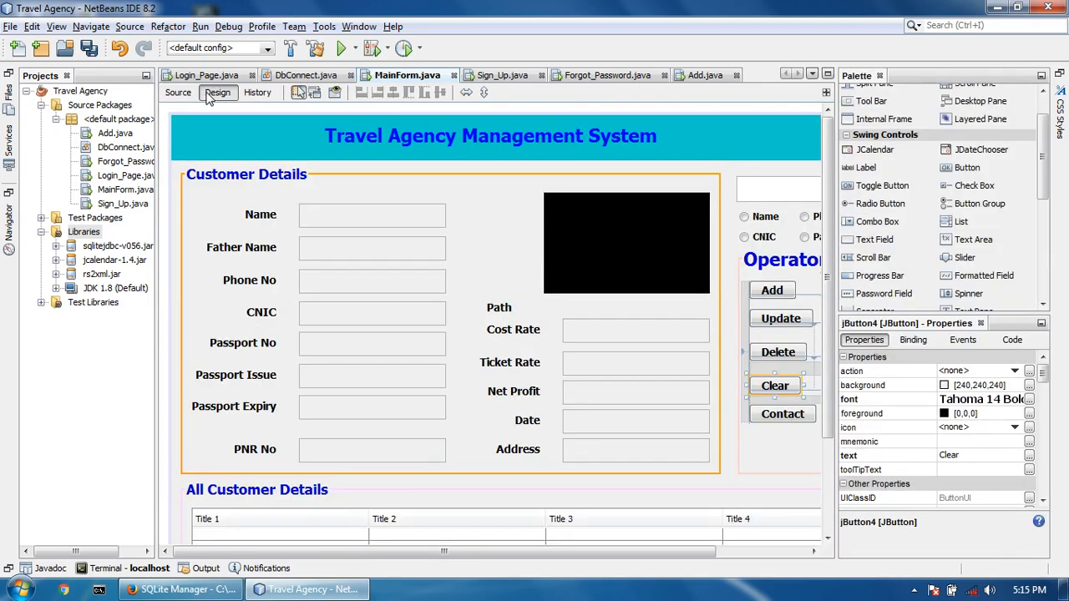
click(177, 94)
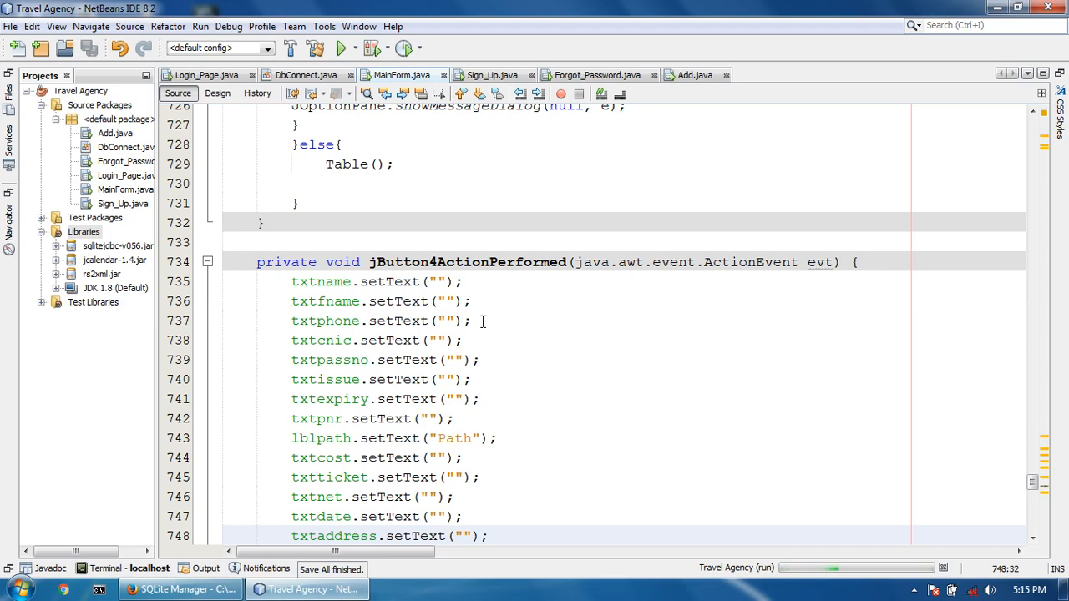
click(340, 47)
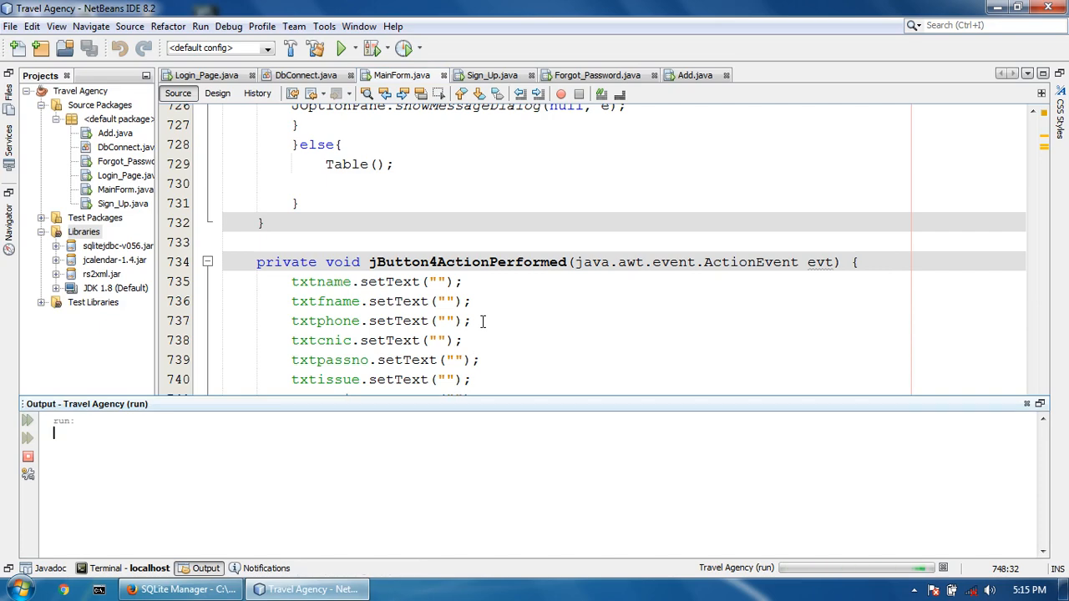
Step: Load customer records 2 and 4 and clear them, emptying the fields and path while the photo stays
click(341, 47)
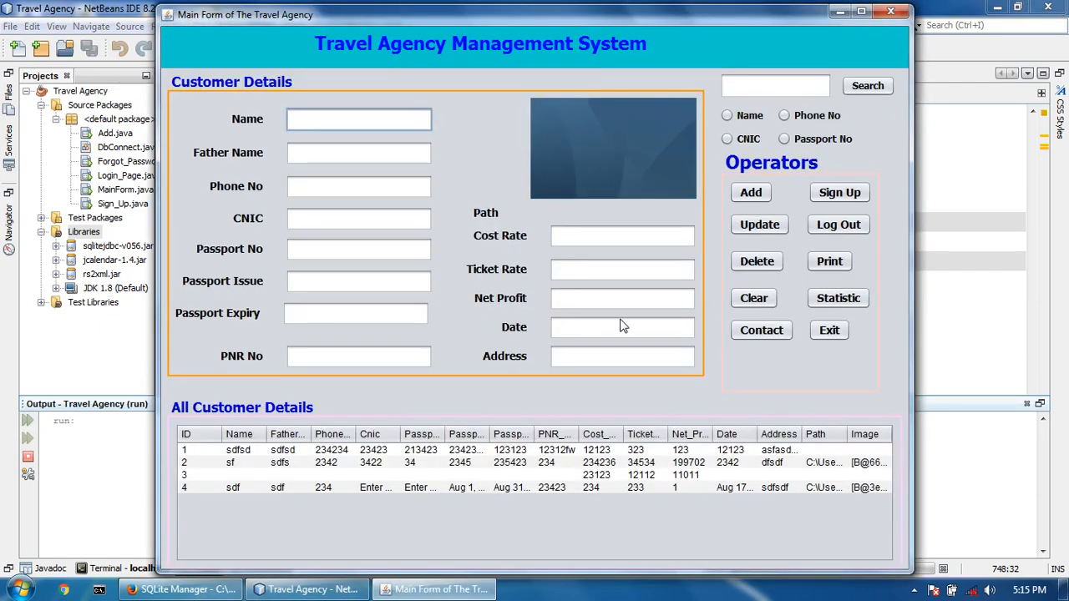
click(568, 463)
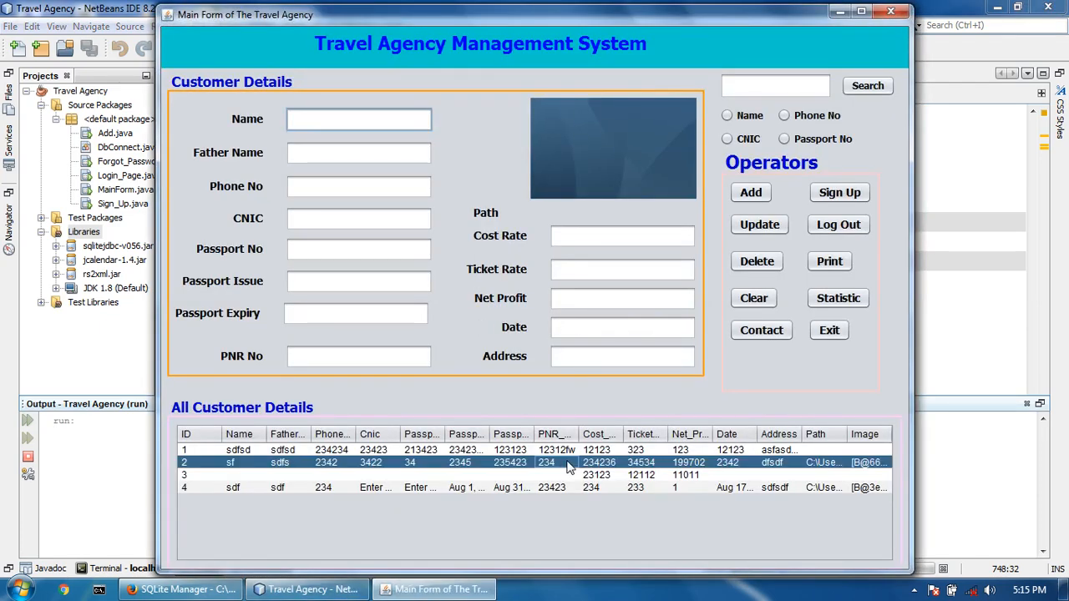
click(752, 297)
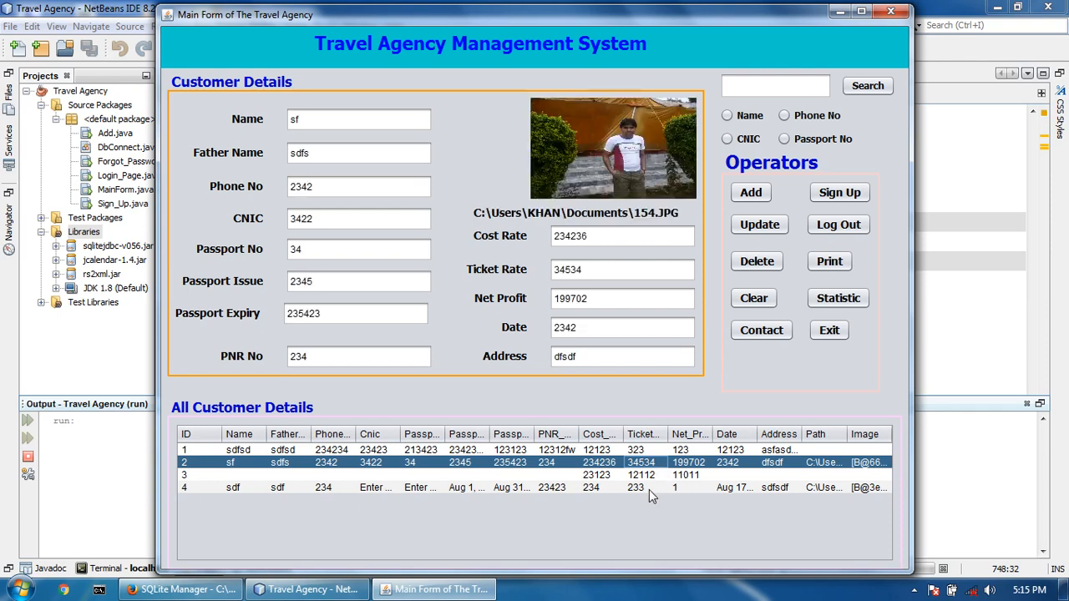
mouse_move(753, 297)
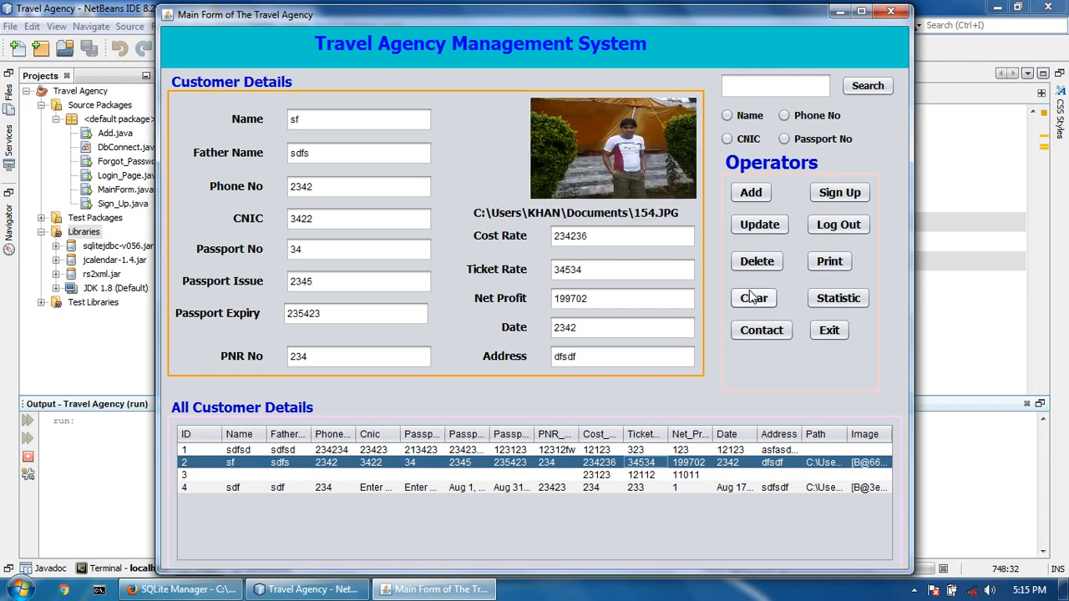
click(754, 298)
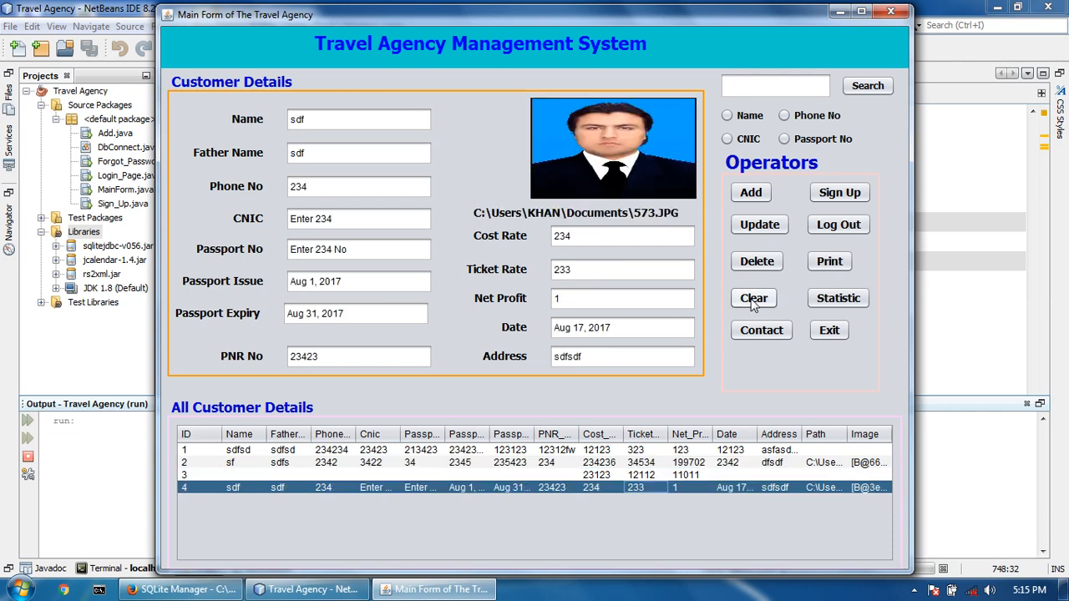
click(753, 297)
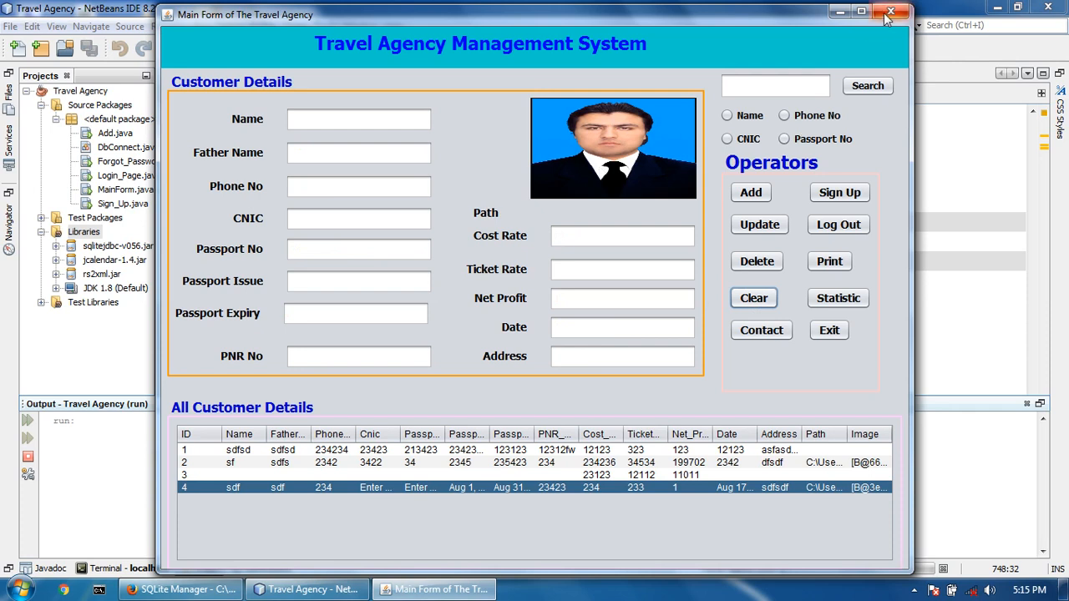
mouse_move(892, 12)
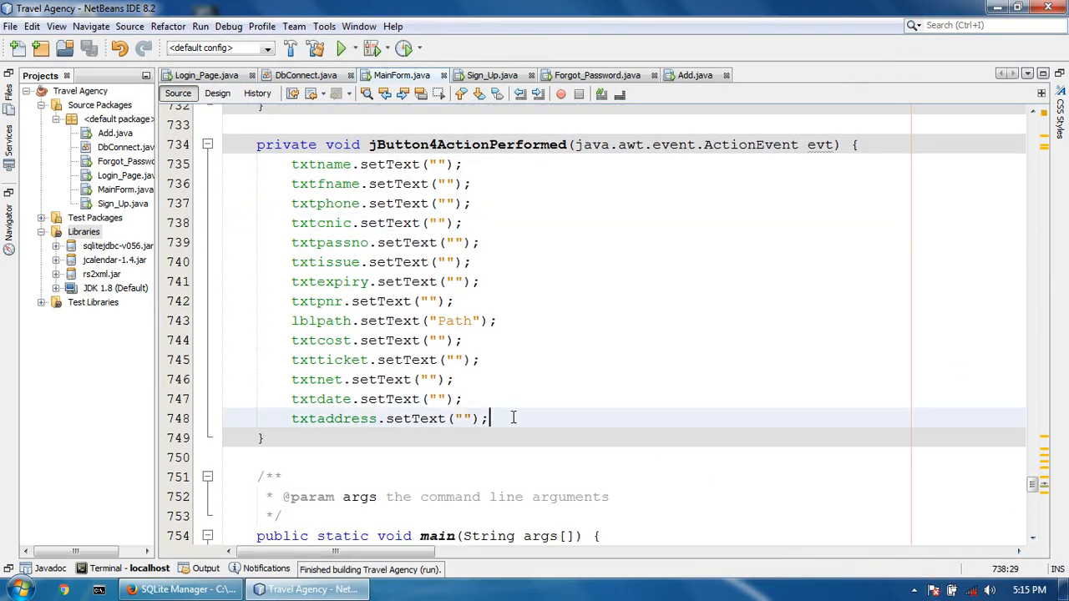
Step: Add lblimg.setIcon(null) to the Clear handler and run the main form file
text(lbl)
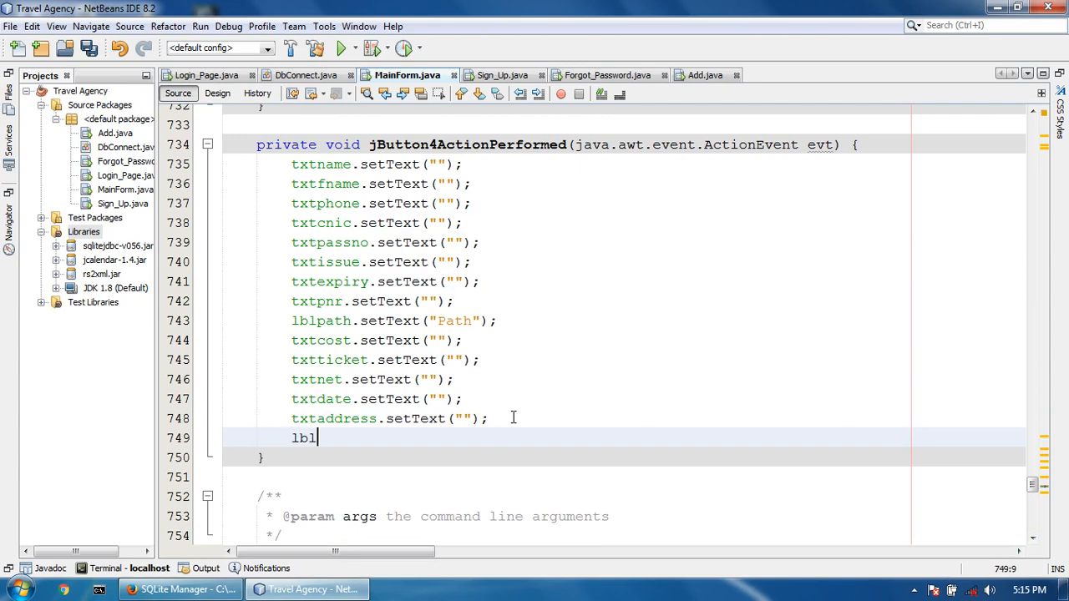
text(img.)
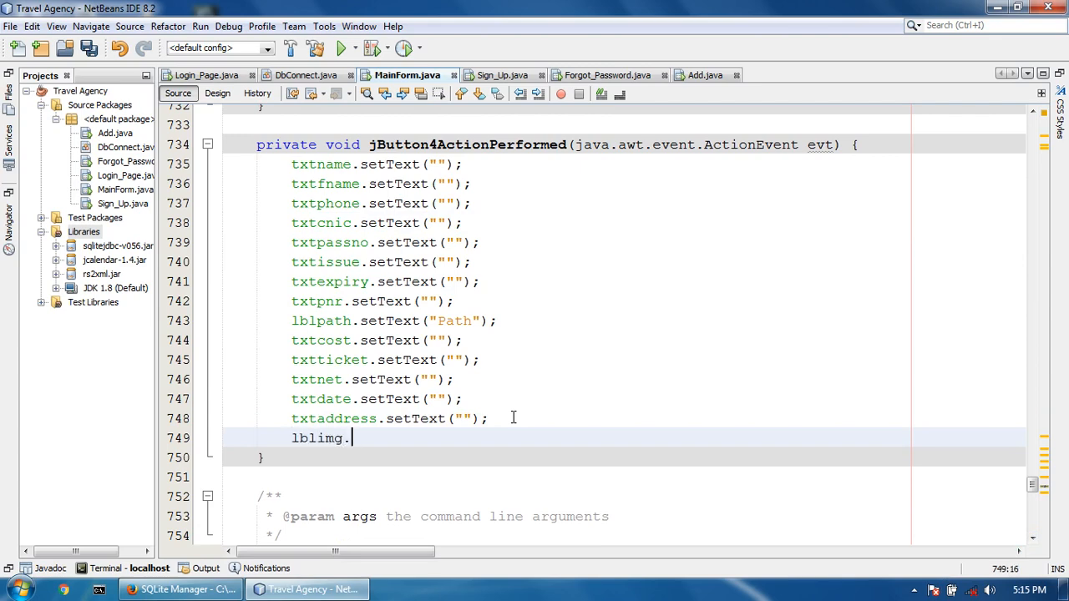
text(seti)
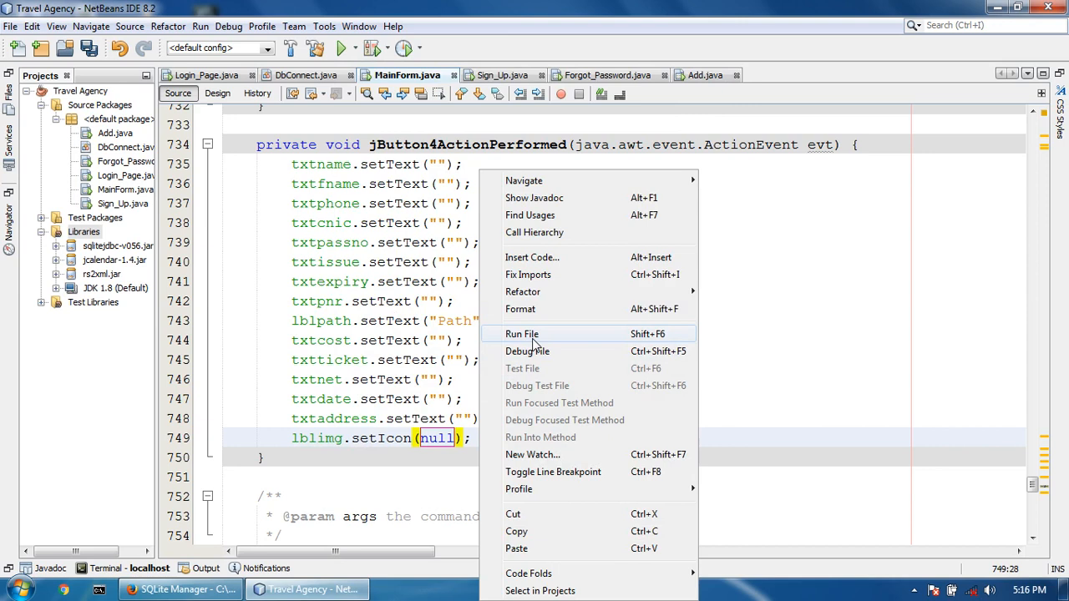
click(522, 334)
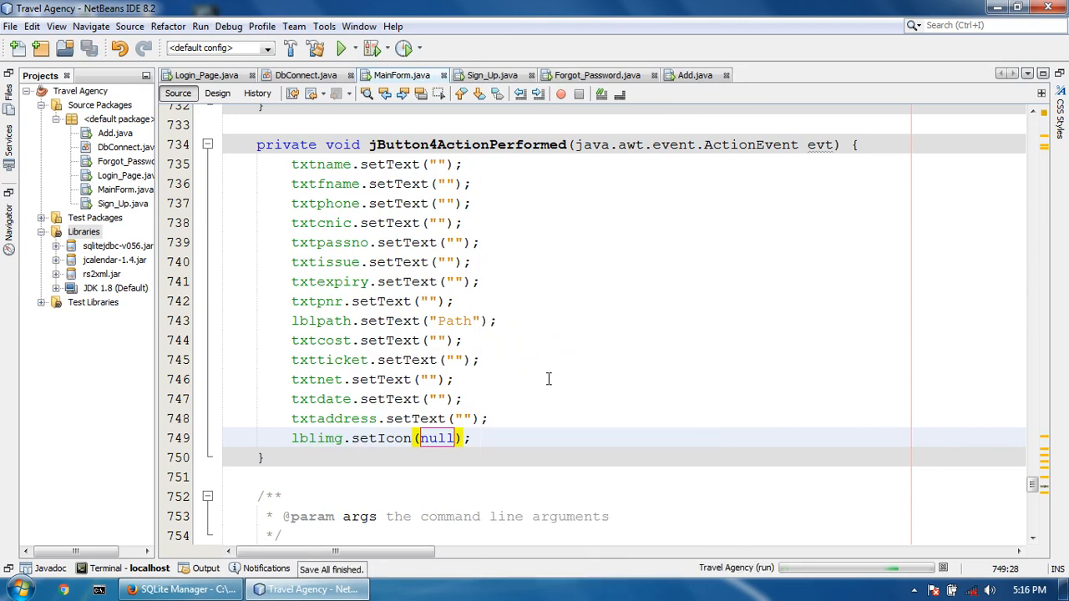
mouse_move(615, 447)
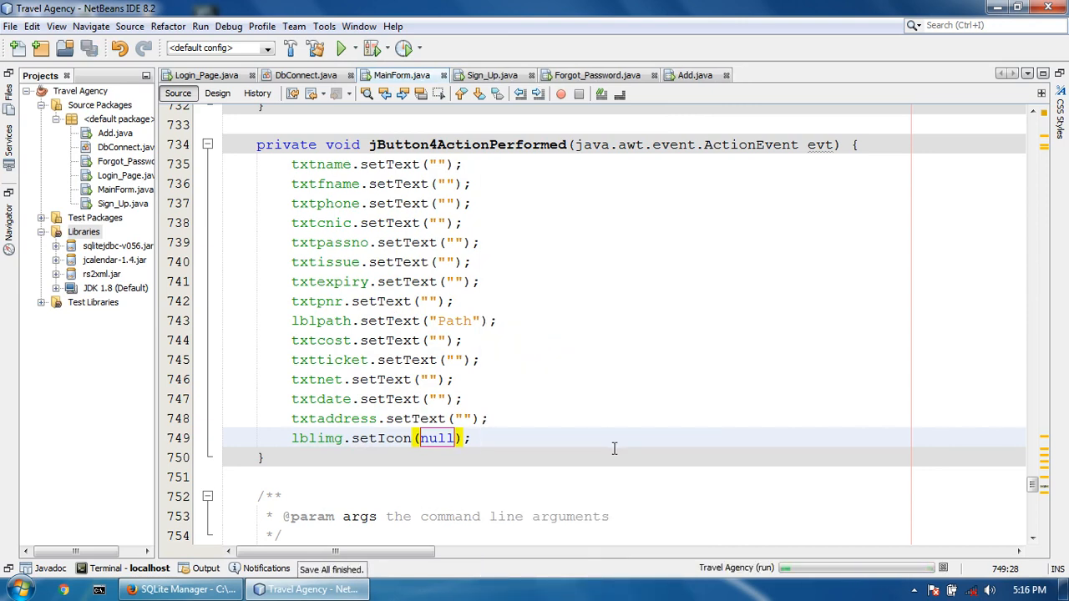
click(341, 46)
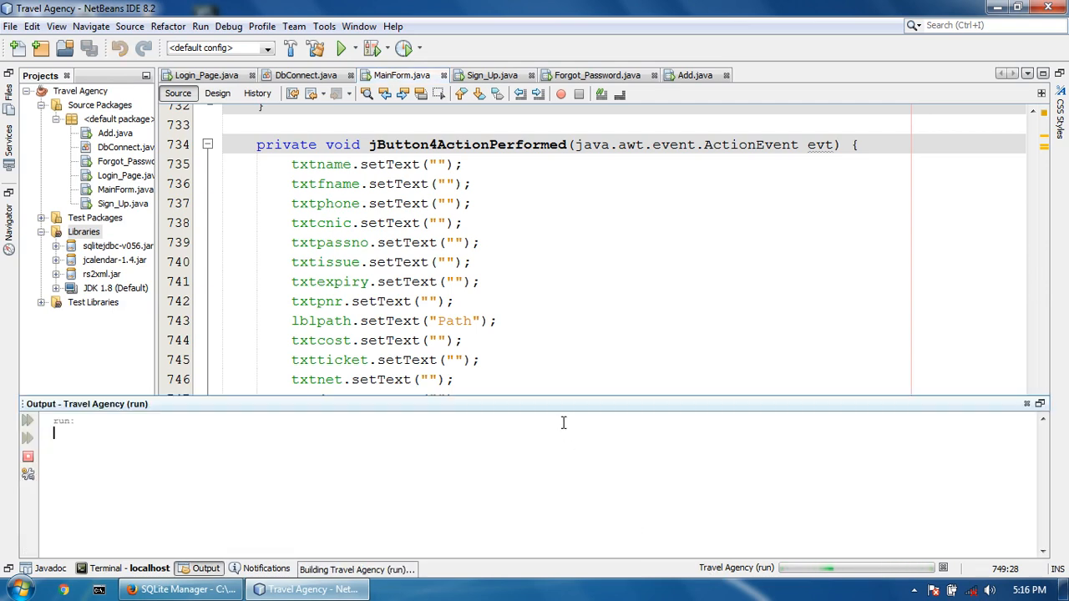
mouse_move(594, 514)
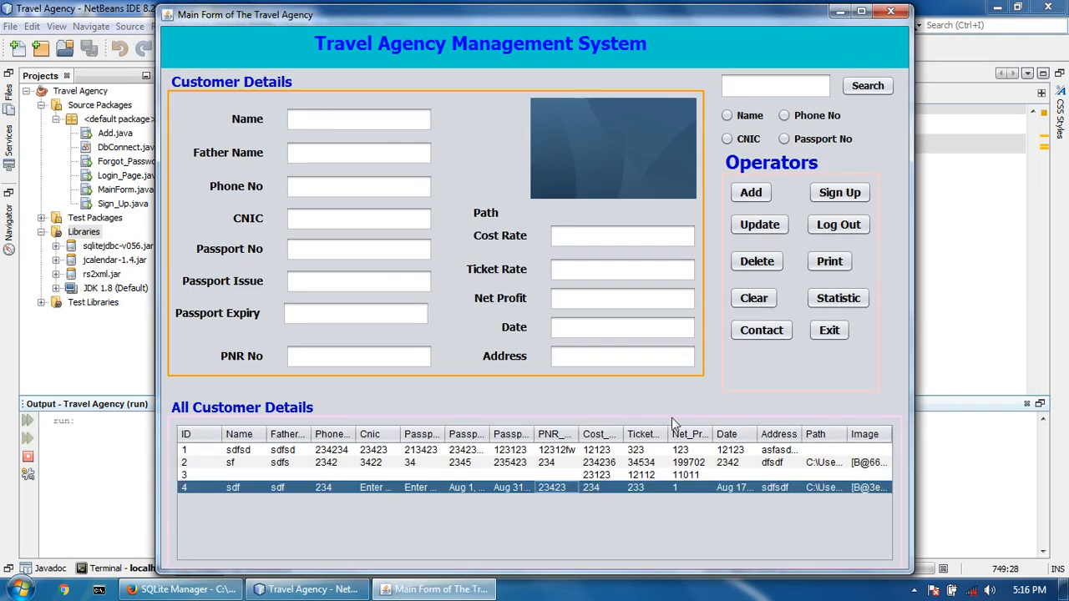
Step: Load records 4 and 2, clear the form including the photo, then reload record 4
click(232, 488)
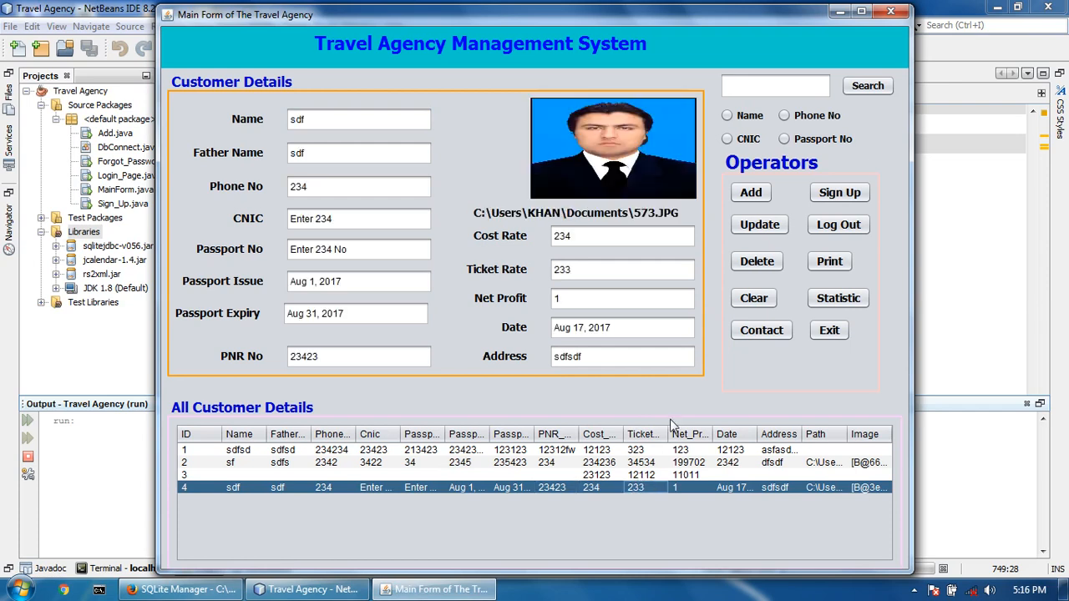
click(751, 297)
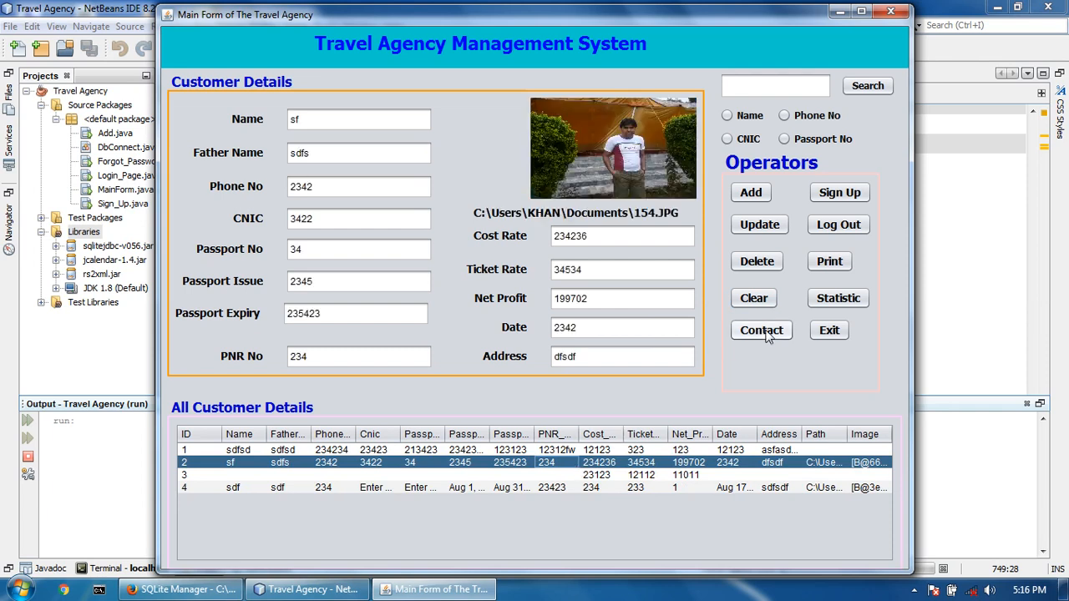
click(752, 298)
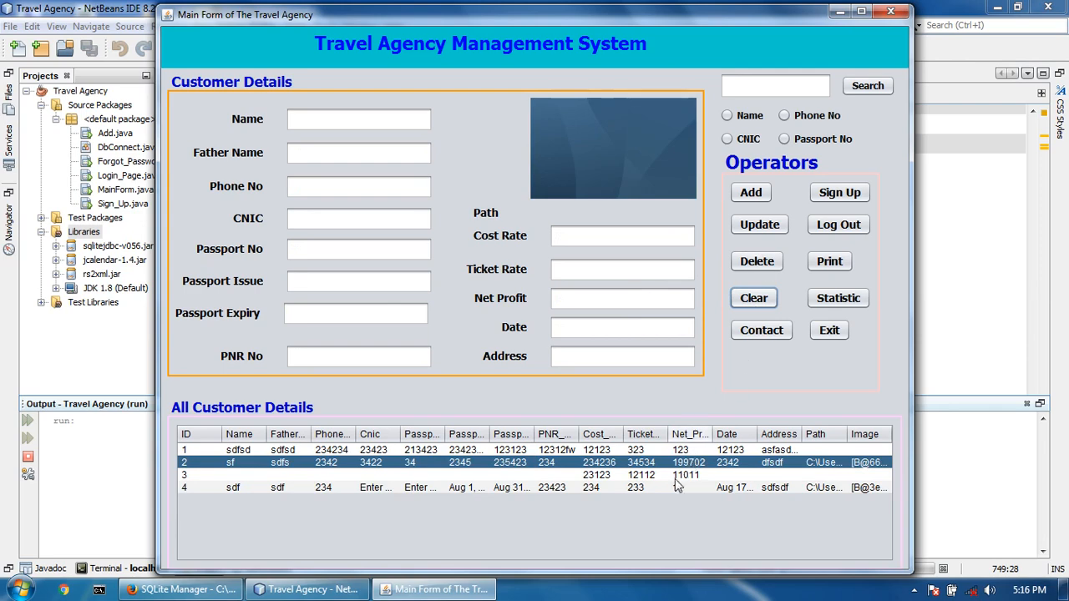
click(232, 488)
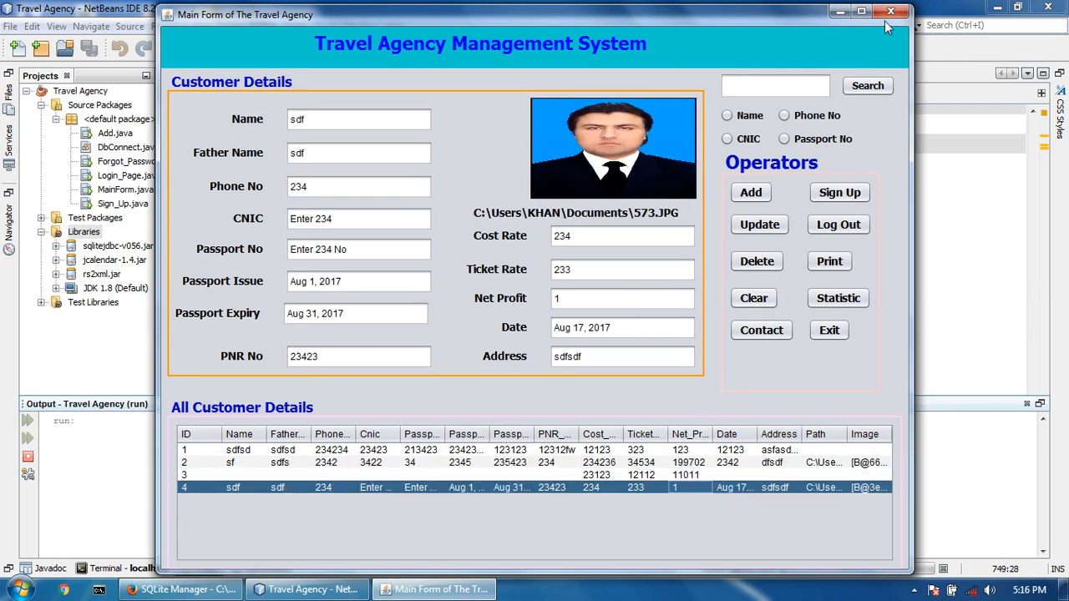